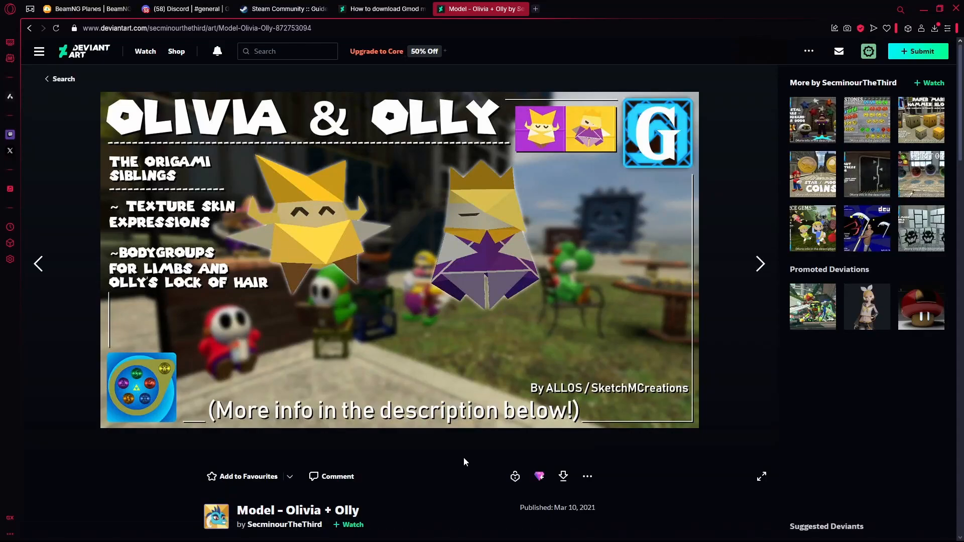
mouse_move(33, 280)
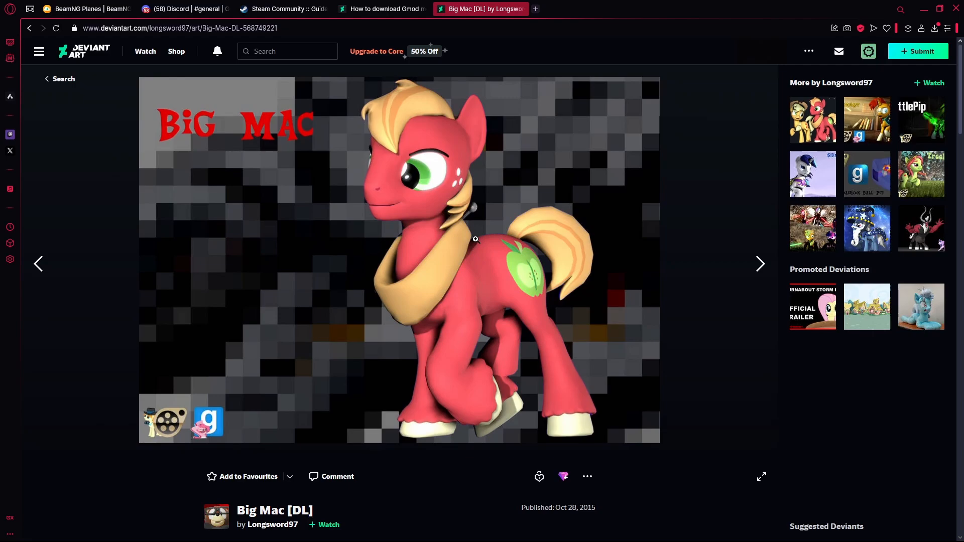
Try the Big Mac [DL] Dropbox download link, which errors, then return to DeviantArt.
scroll(down, 3)
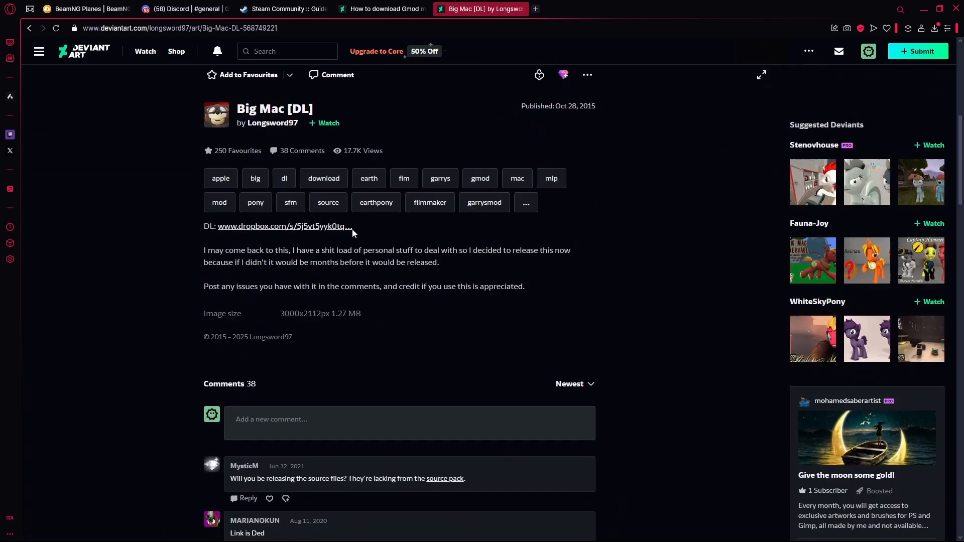
click(286, 226)
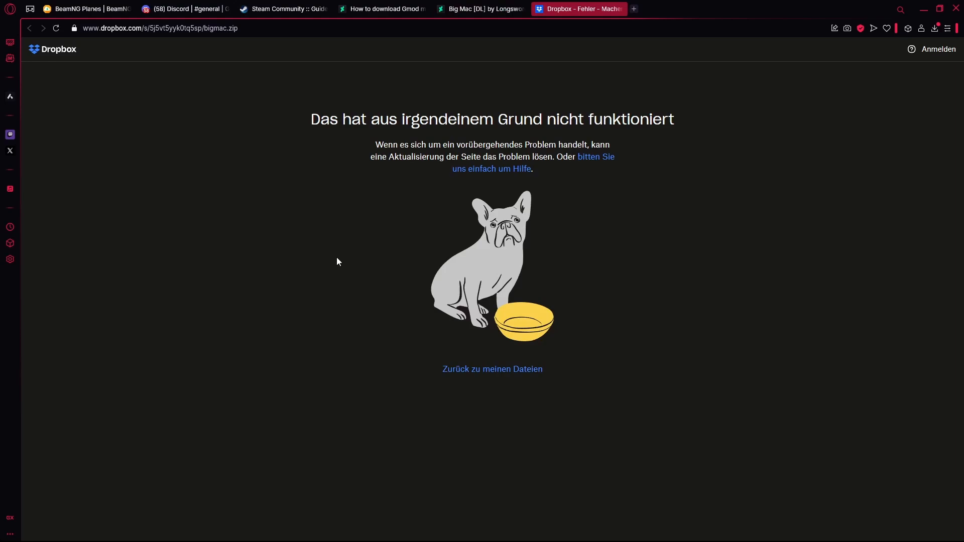
click(480, 8)
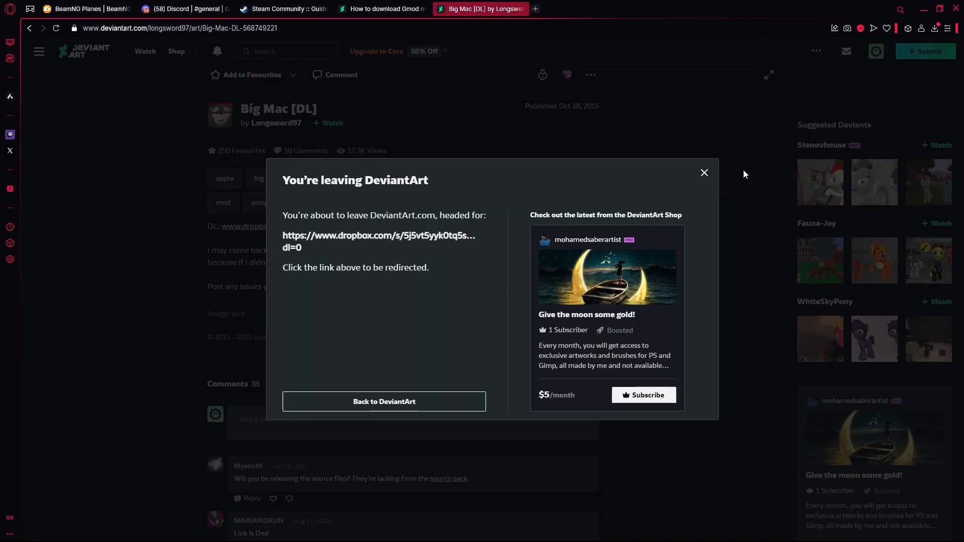
click(704, 173)
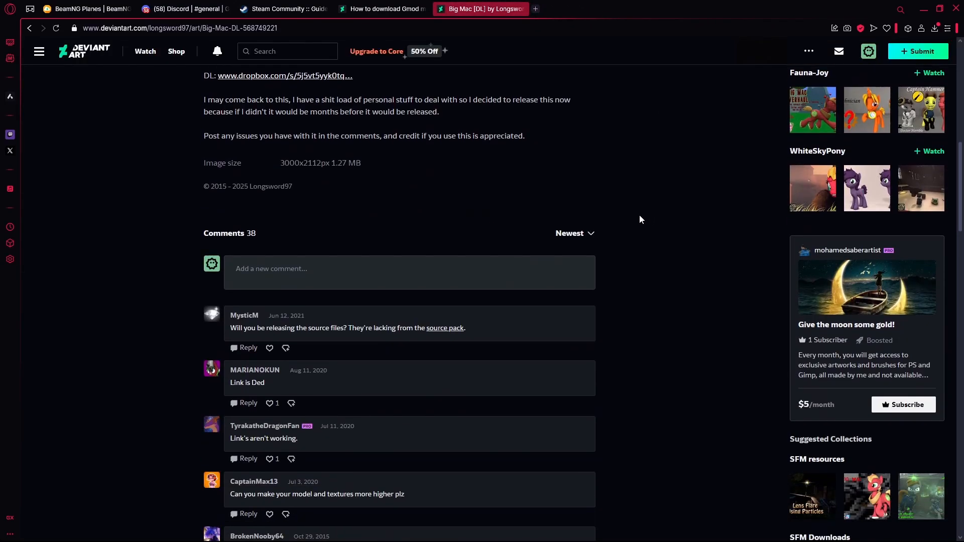
mouse_move(3, 95)
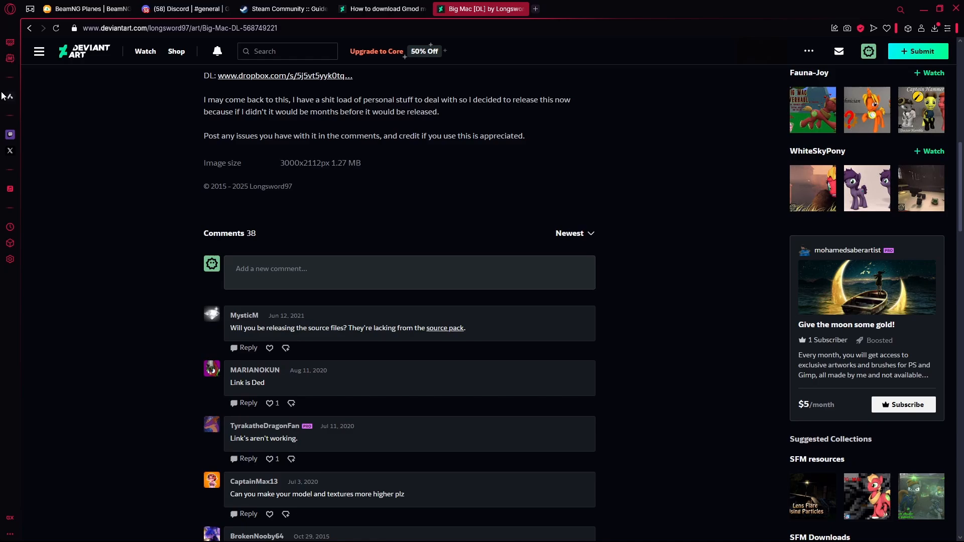
scroll(up, 3)
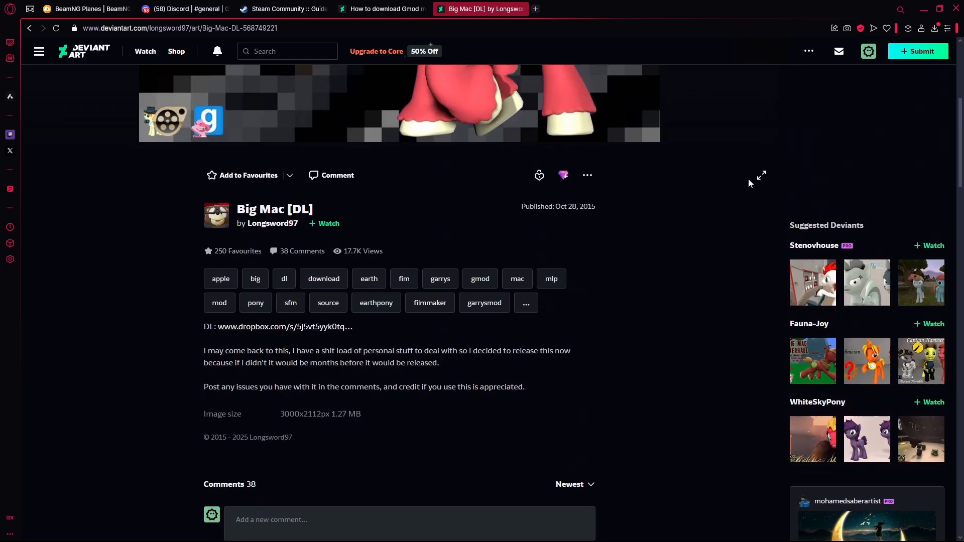
click(29, 29)
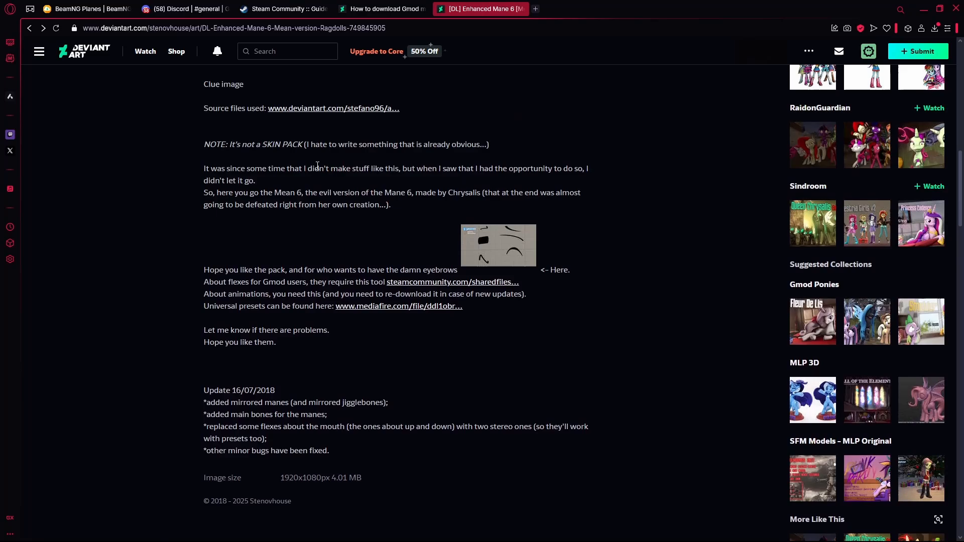
Follow the Enhanced Mane 6 ragdolls' MediaFire Models link through the redirect notice.
scroll(up, 3)
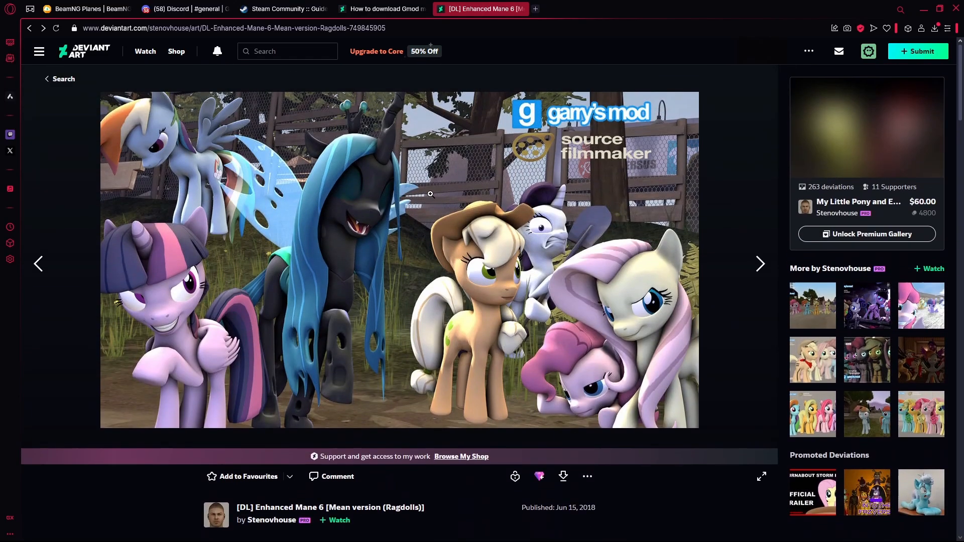
scroll(down, 3)
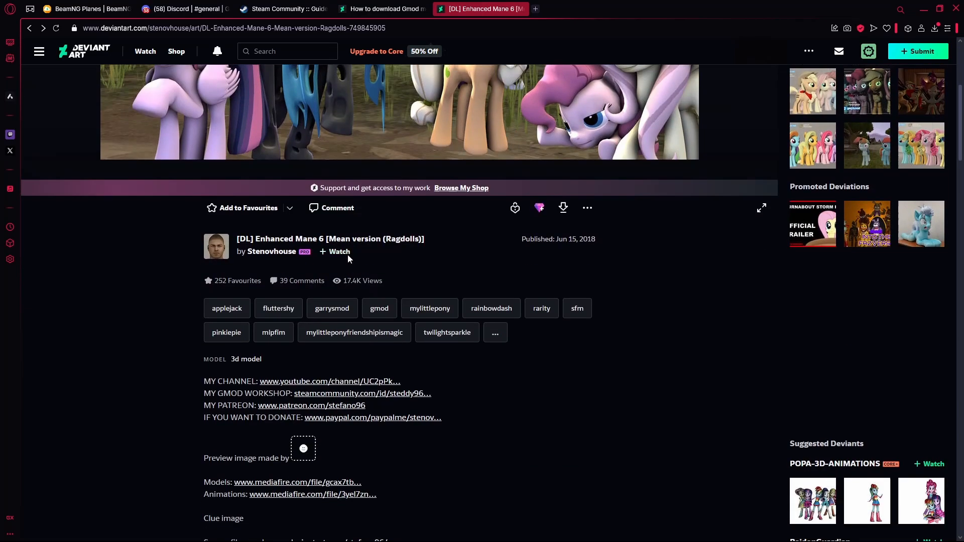
click(296, 482)
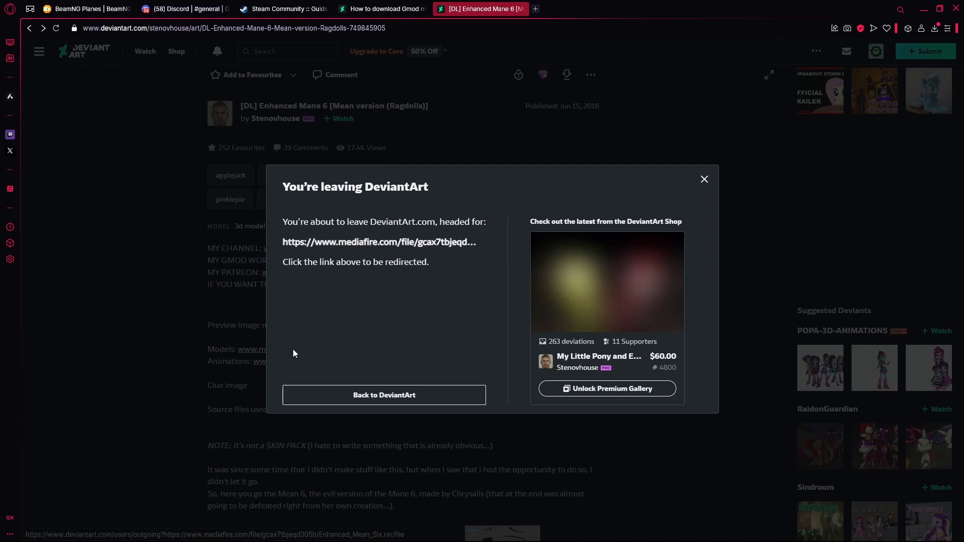
click(377, 241)
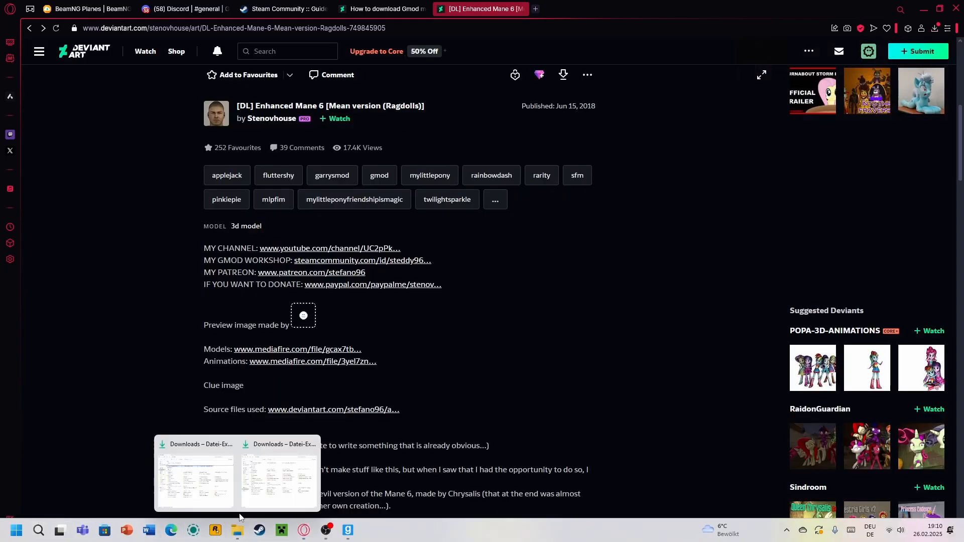
Inspect the downloaded Enhanced Mean Six model files, then return to Downloads.
click(195, 482)
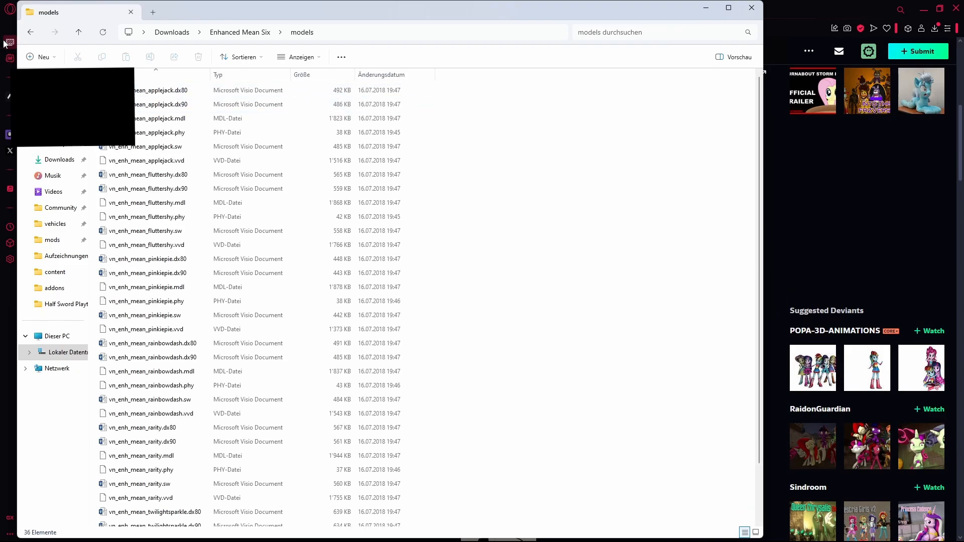
scroll(down, 3)
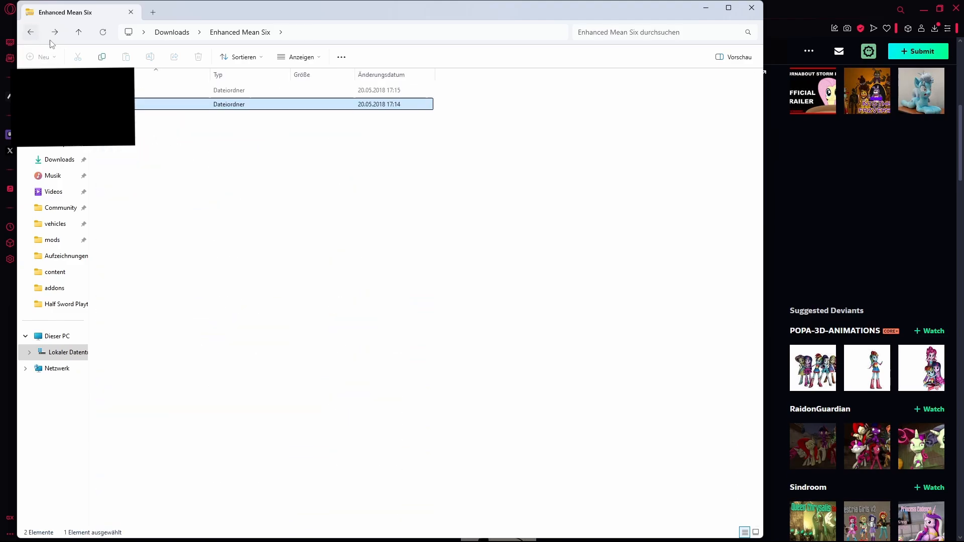
click(30, 32)
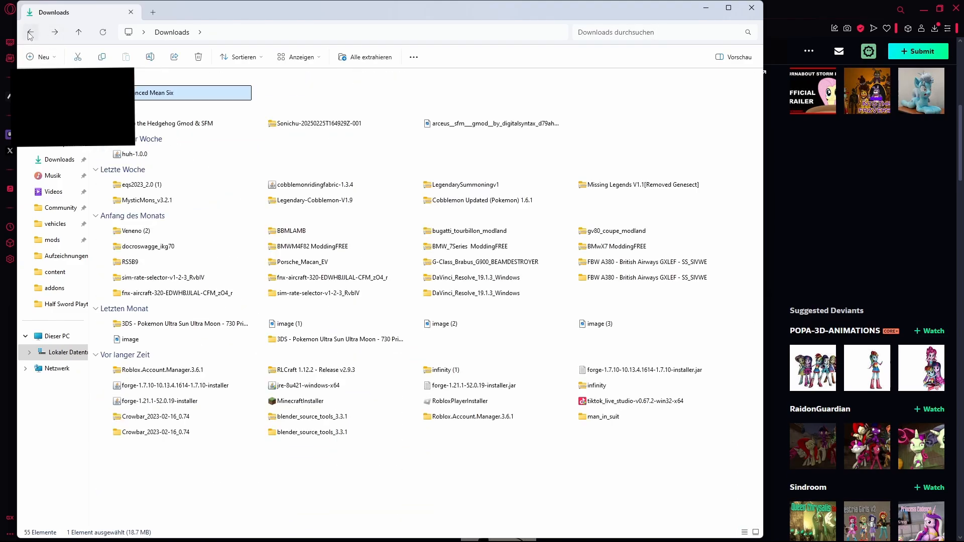
Extract the Enhanced Mean Six archive into GarrysMod\garrysmod\addons.
right_click(191, 92)
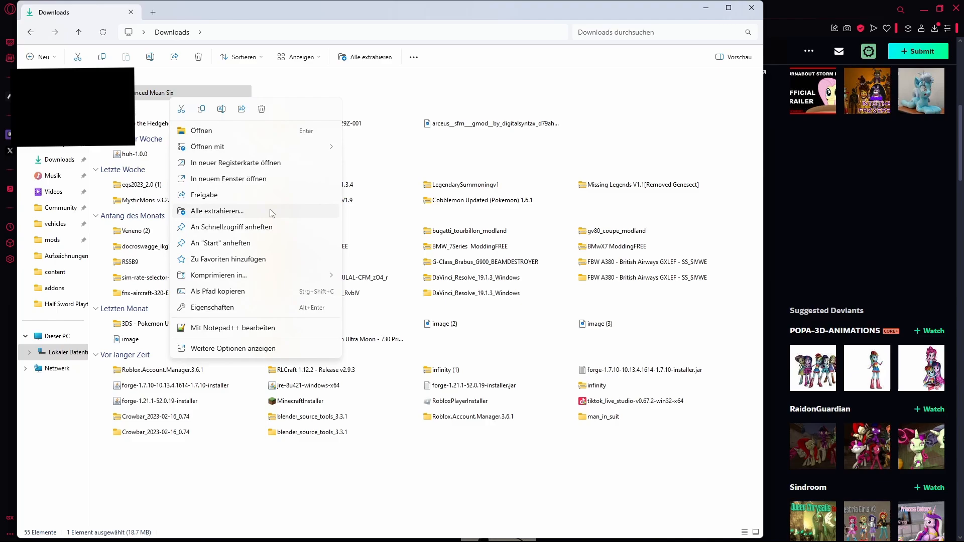
click(216, 211)
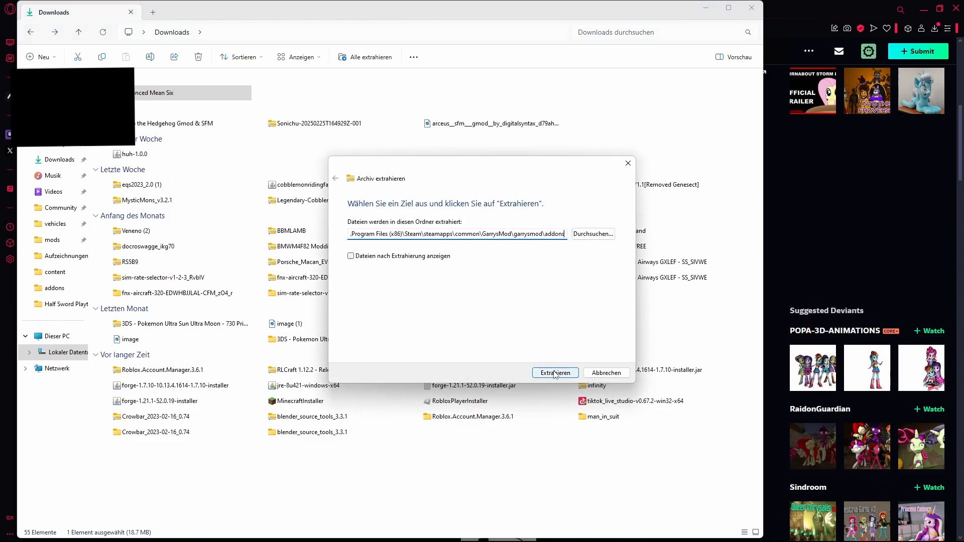
click(553, 373)
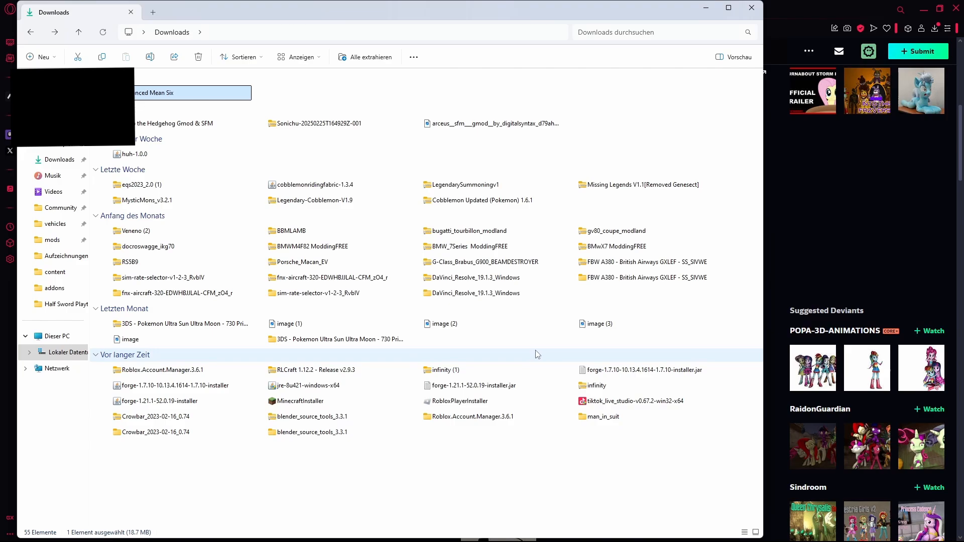
click(59, 159)
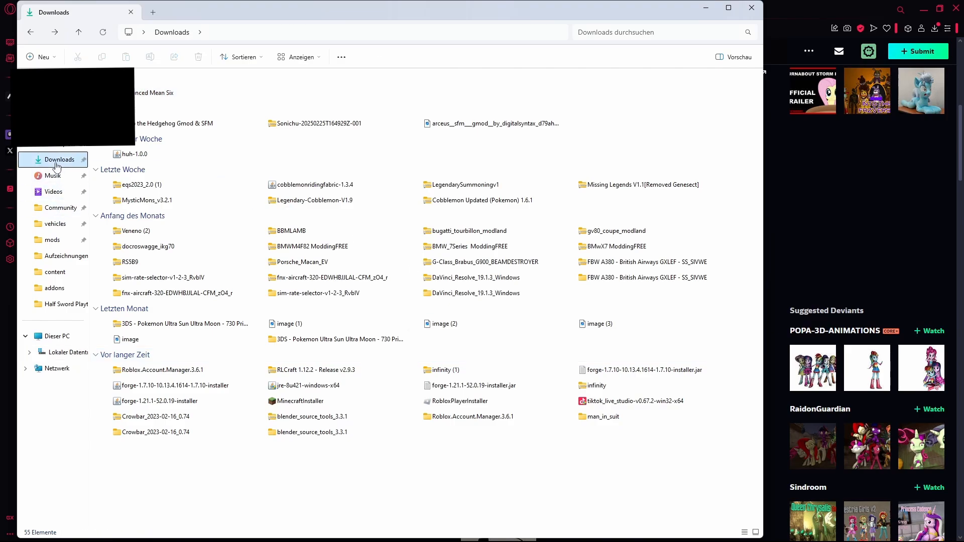
Go to garrysmod\addons and open the extracted addon's pony model folders.
click(338, 32)
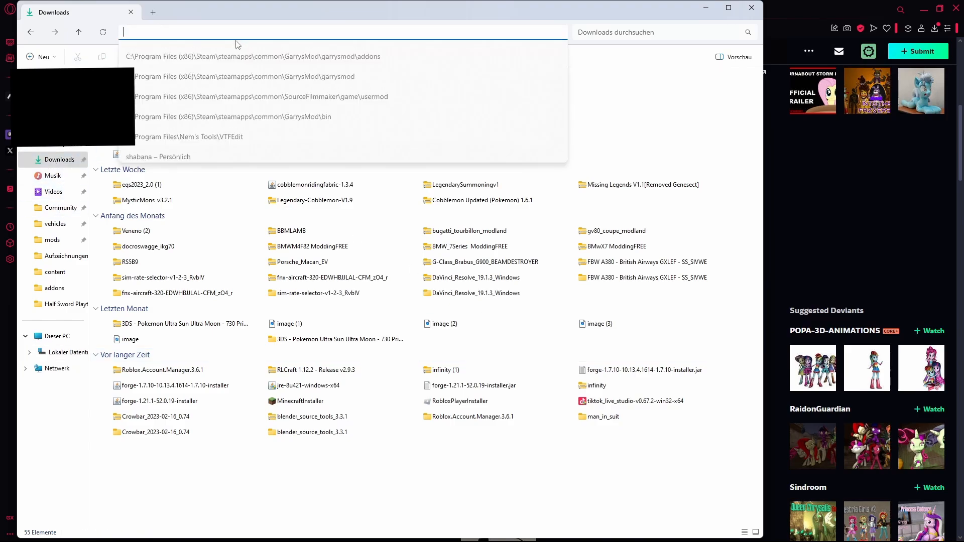
click(265, 56)
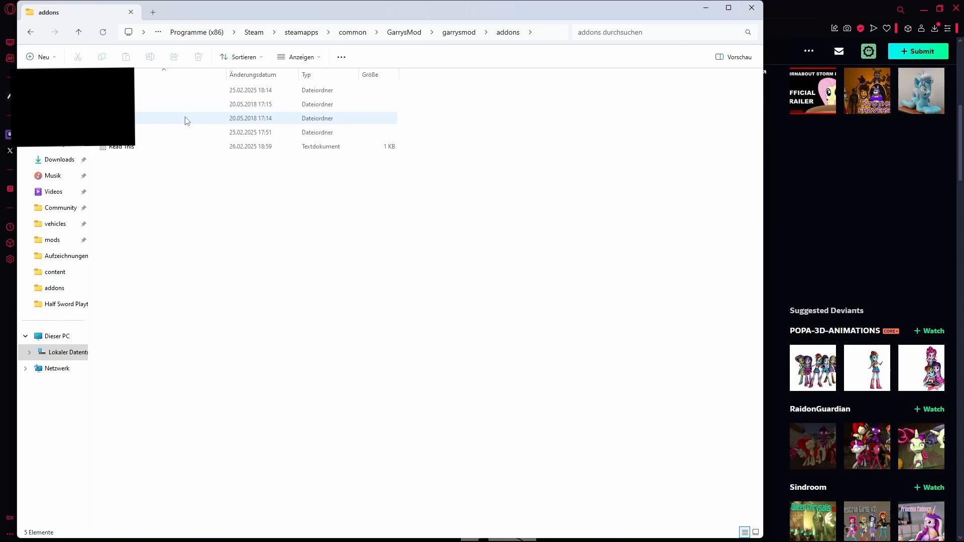
click(246, 118)
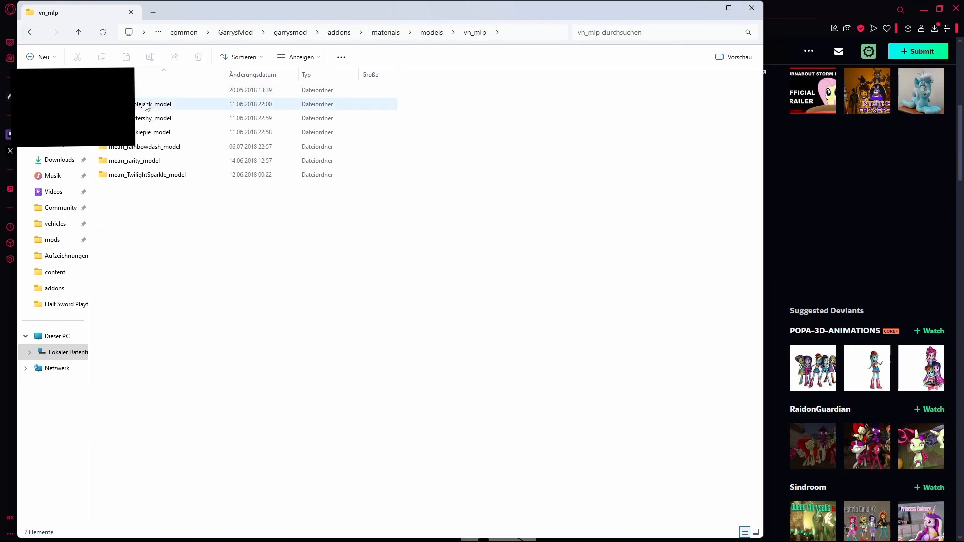
click(134, 161)
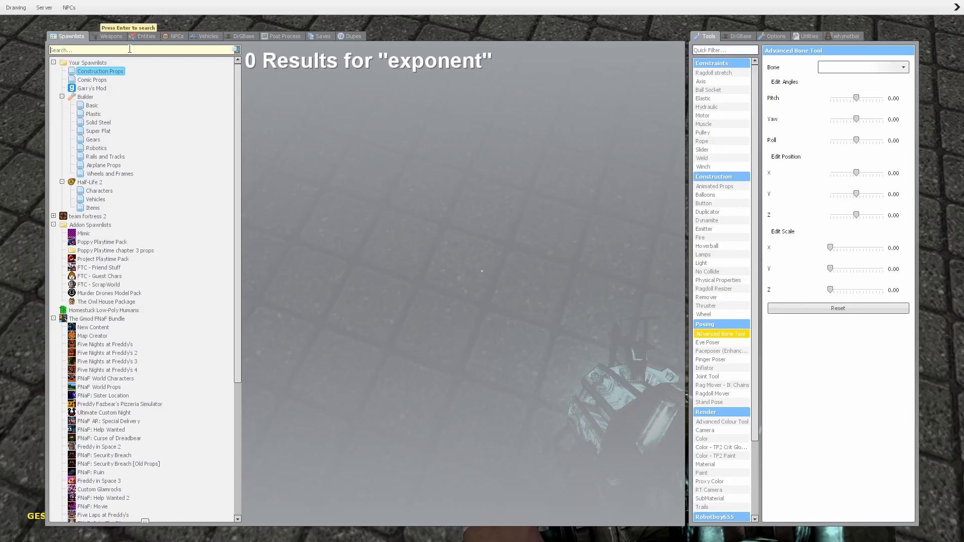
Search the spawn menu for the mean pony ragdolls and spawn a winged pony.
text(mean)
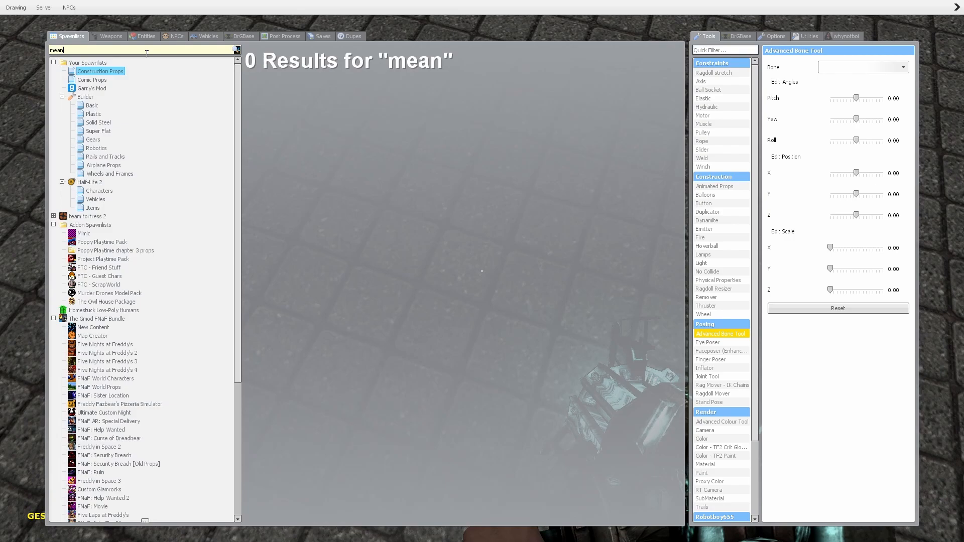
text(rarity)
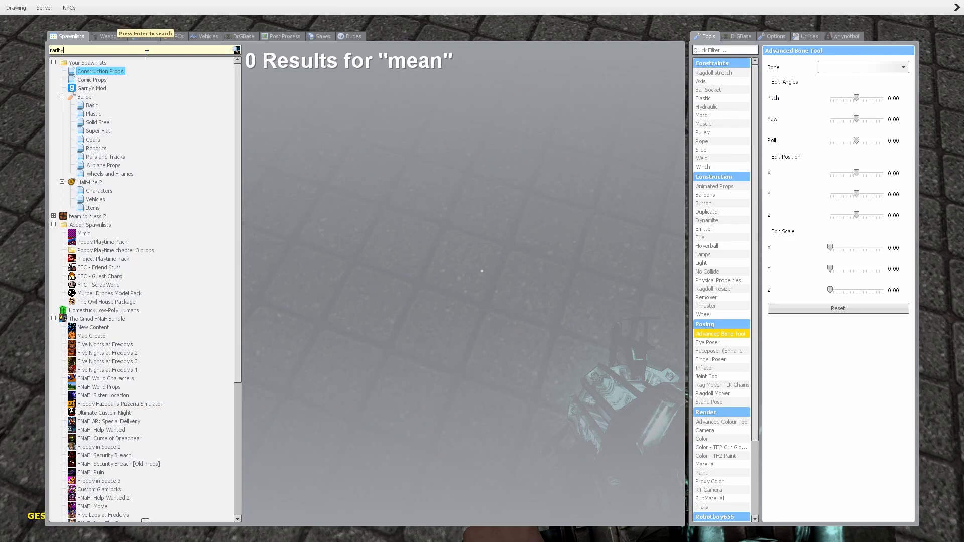
key(Return)
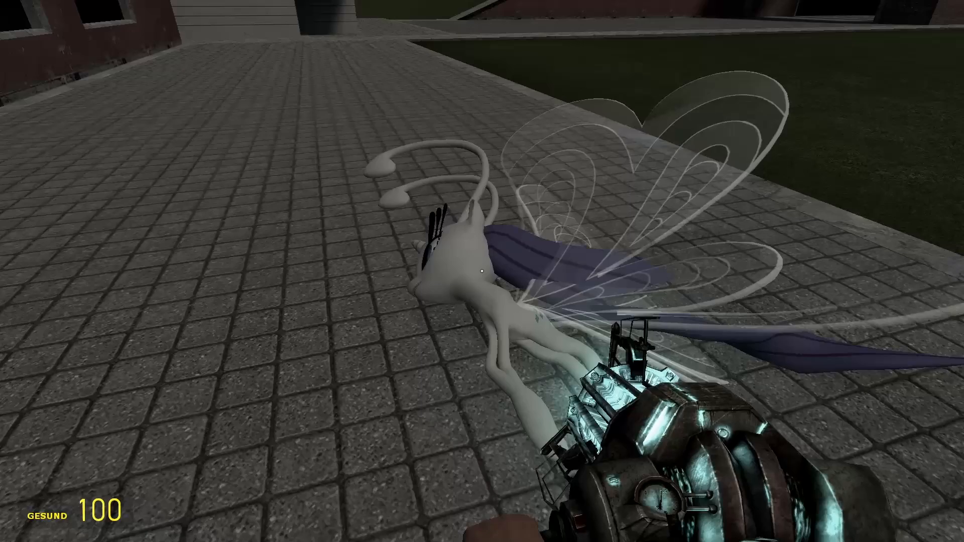
key(z)
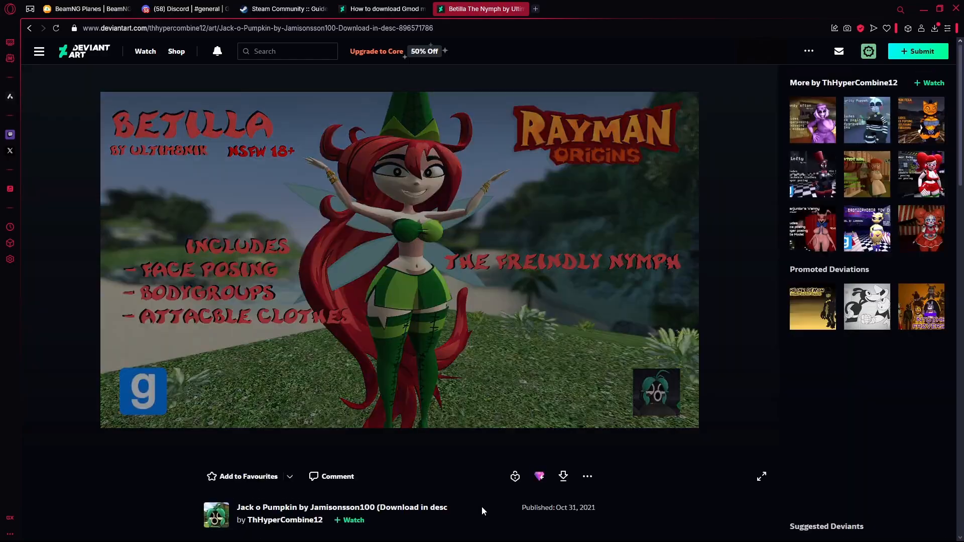
Return to the Betilla The Nymph page and download the 6.24MB Betilla archive from MediaFire.
click(30, 28)
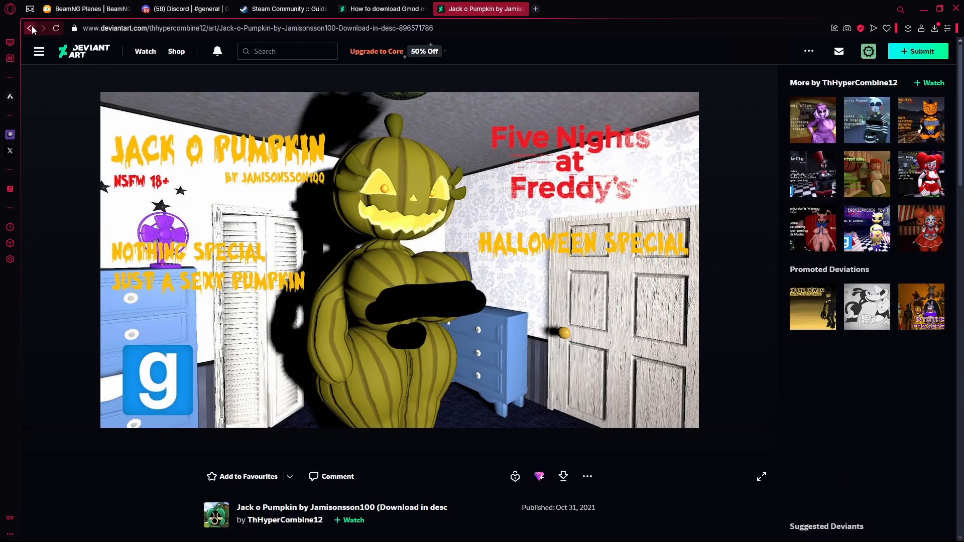
click(30, 28)
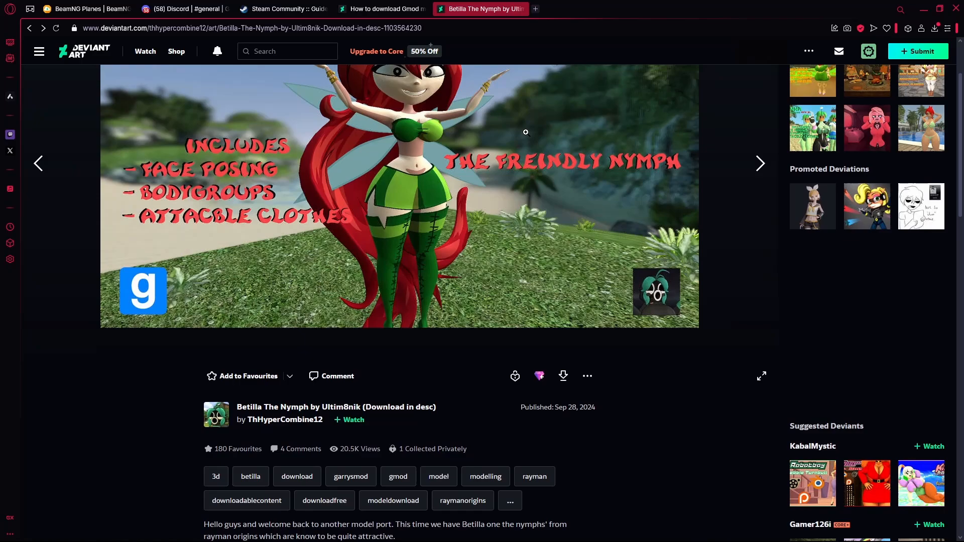
scroll(down, 3)
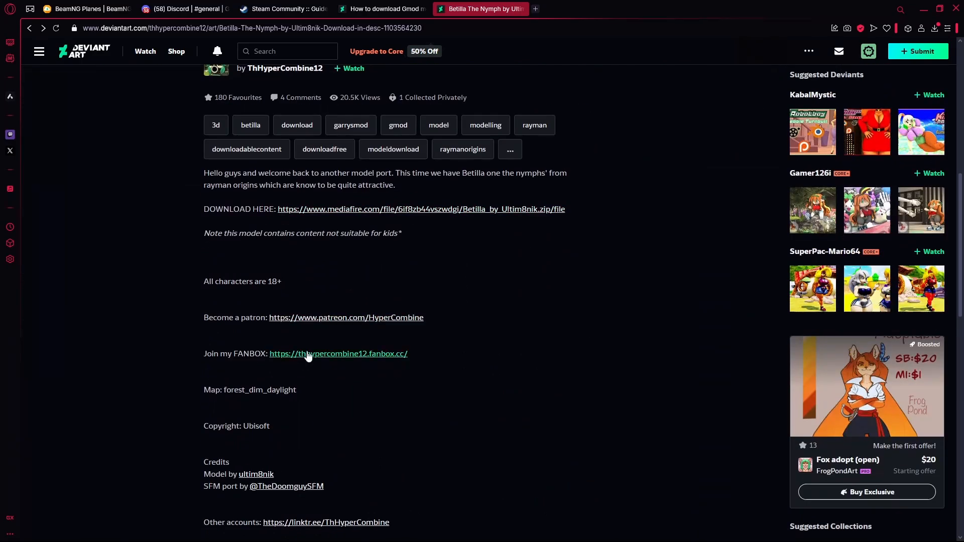
mouse_move(360, 185)
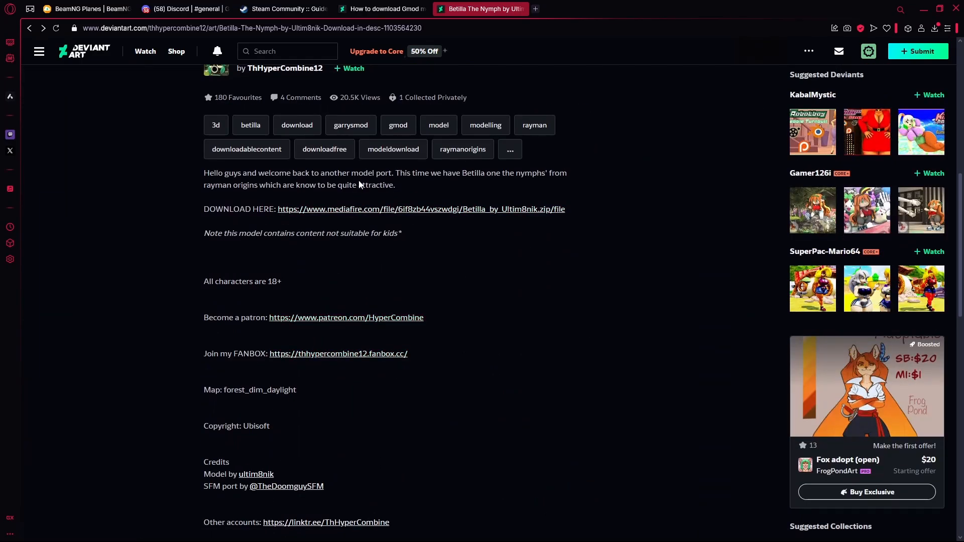
click(421, 208)
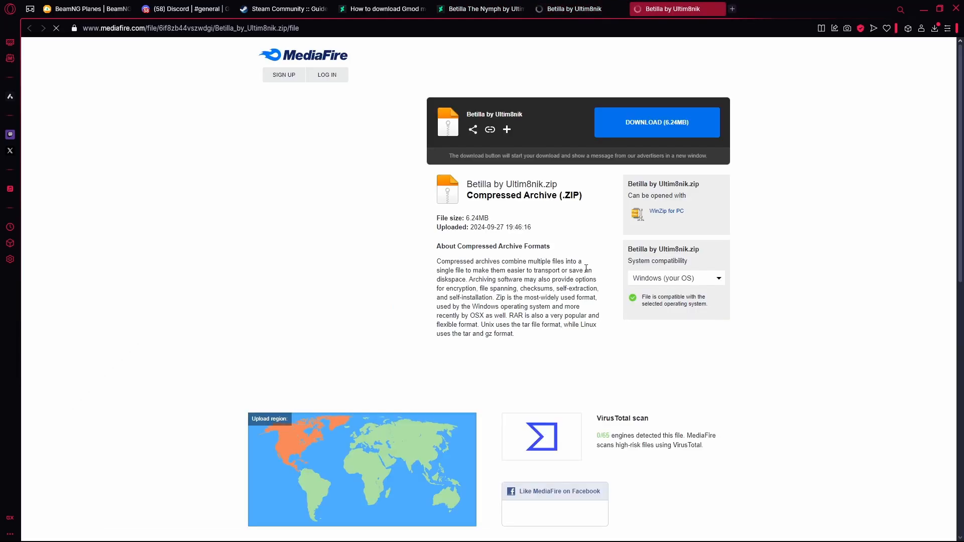
click(655, 123)
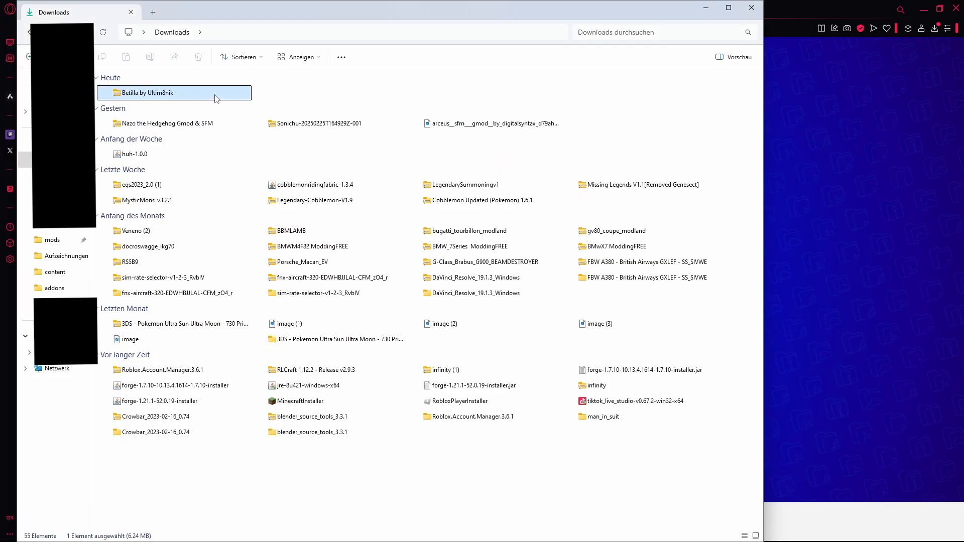
Look inside the Betilla archive's model files folder, then return to Downloads.
double_click(148, 92)
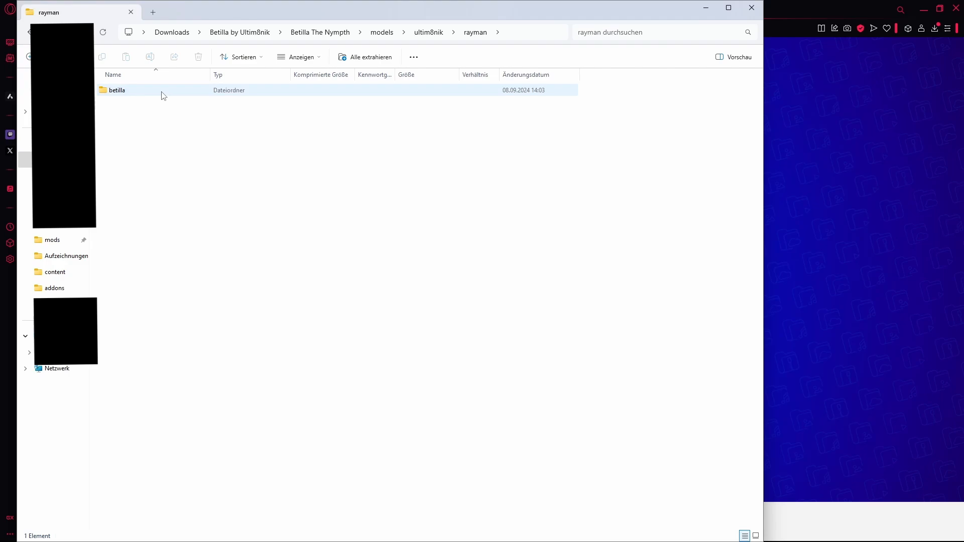
double_click(116, 89)
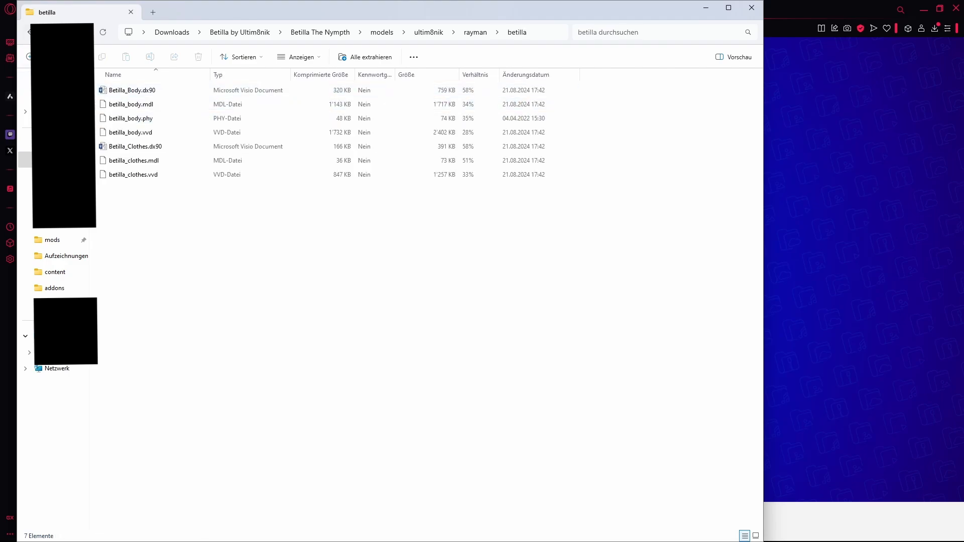
click(382, 32)
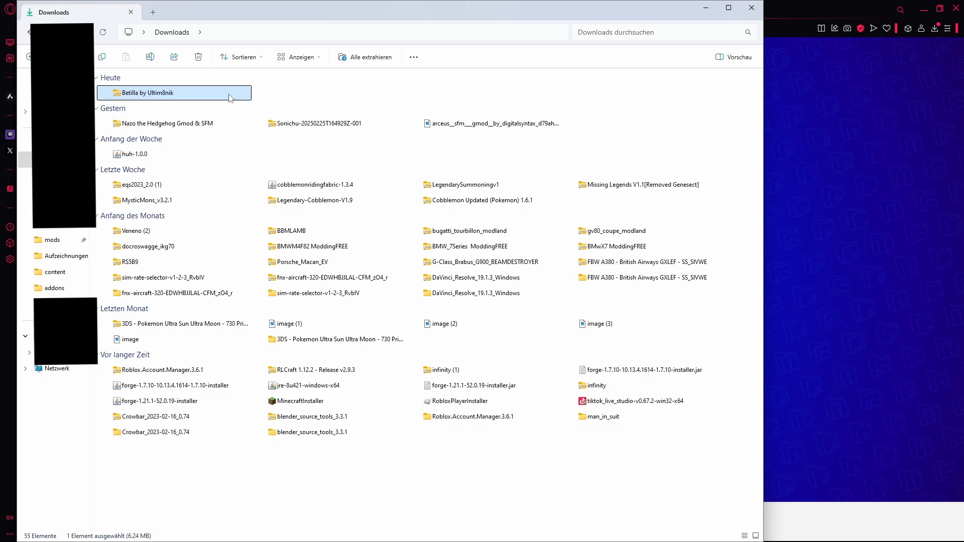
Extract the whole Betilla archive into the Garry's Mod addons folder.
right_click(172, 93)
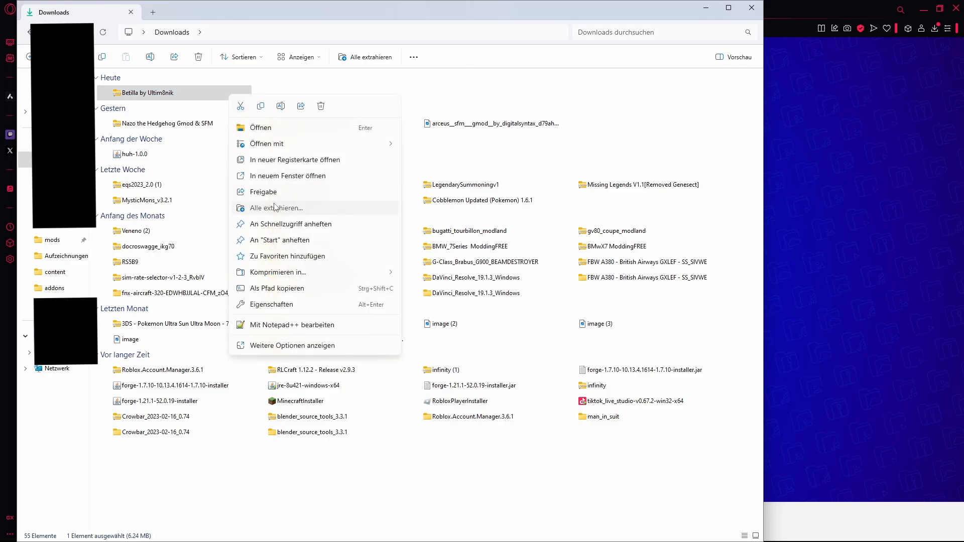
click(276, 207)
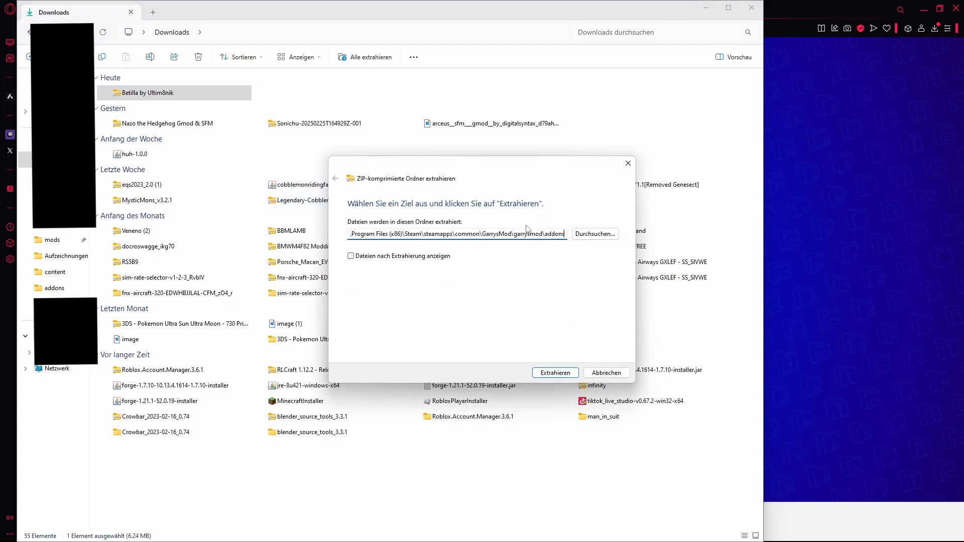
click(554, 373)
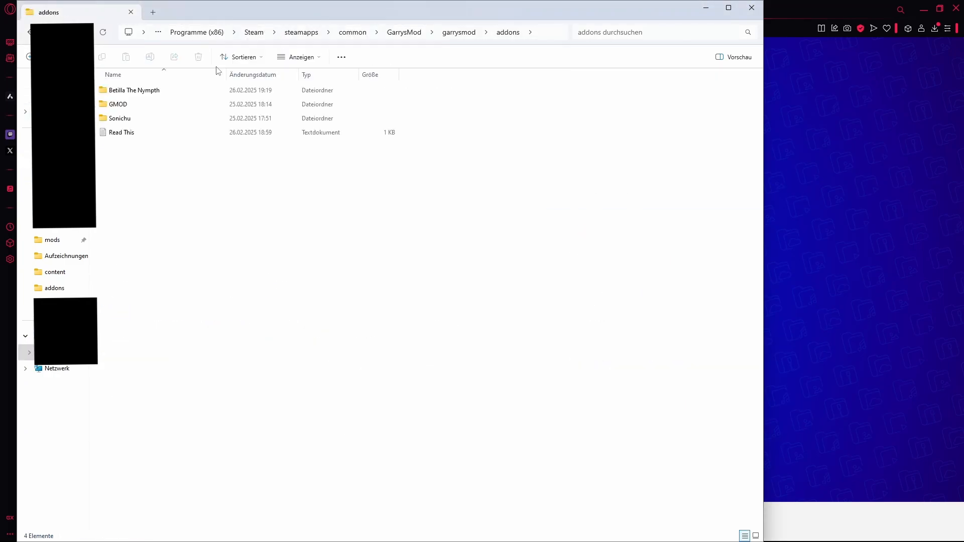
mouse_move(326, 530)
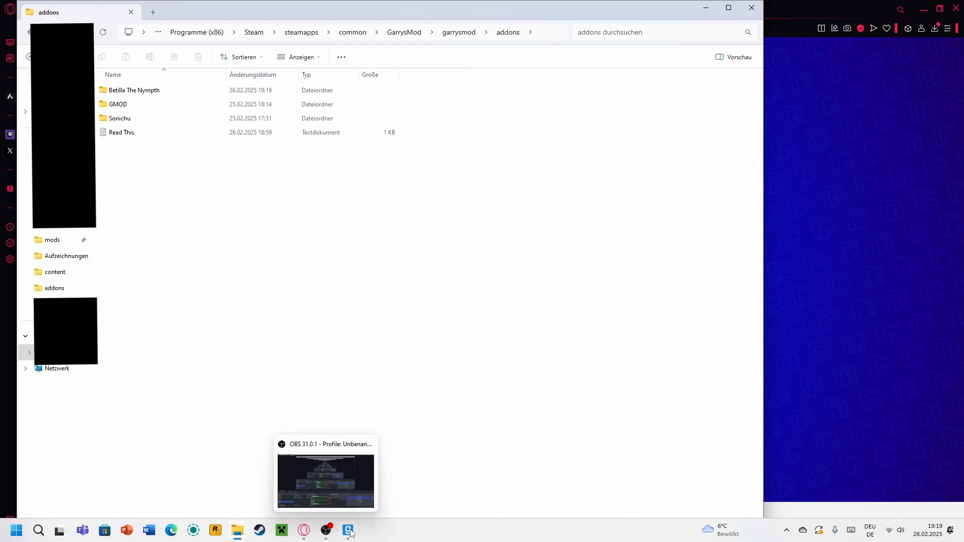
Search the Garry's Mod spawn menu for 'betilla' and clear the Lua error report.
click(347, 529)
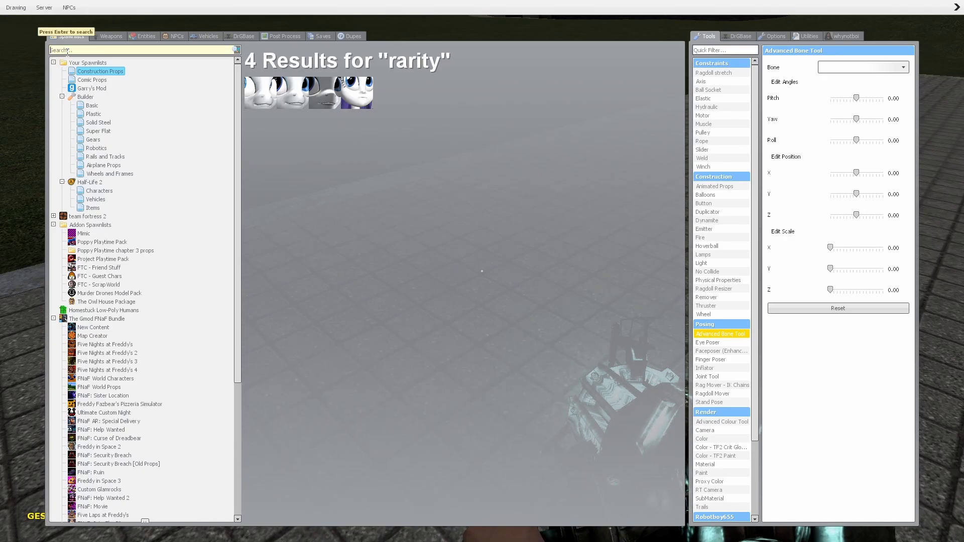
text(betilla)
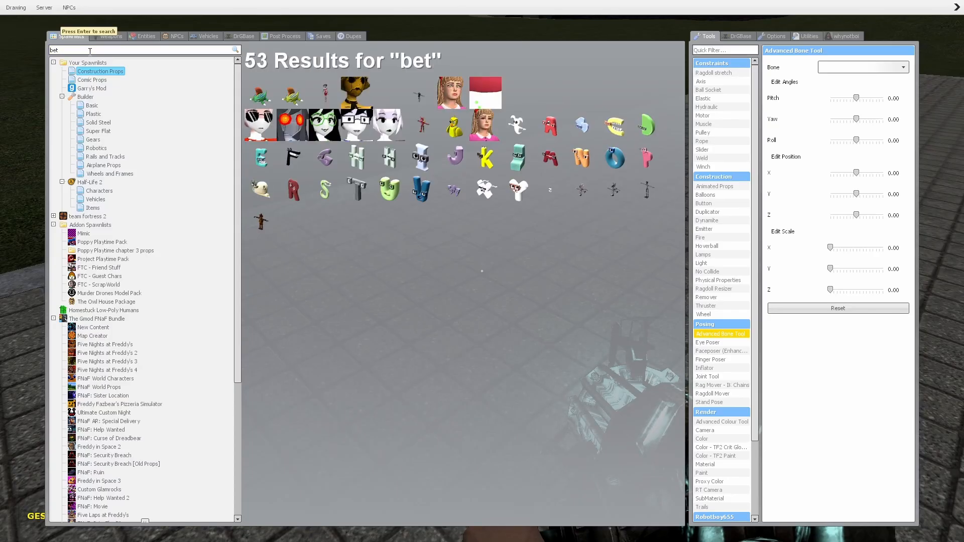
mouse_move(332, 98)
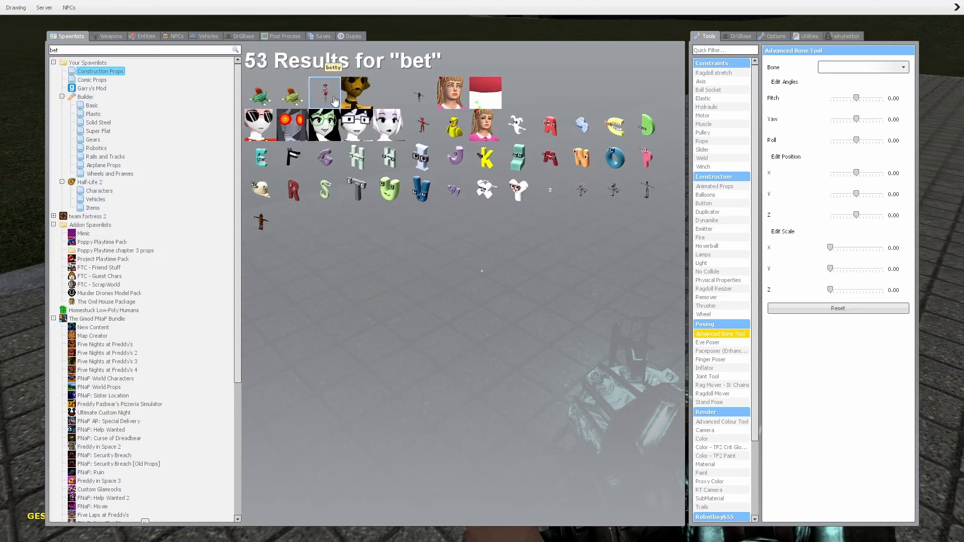
mouse_move(605, 93)
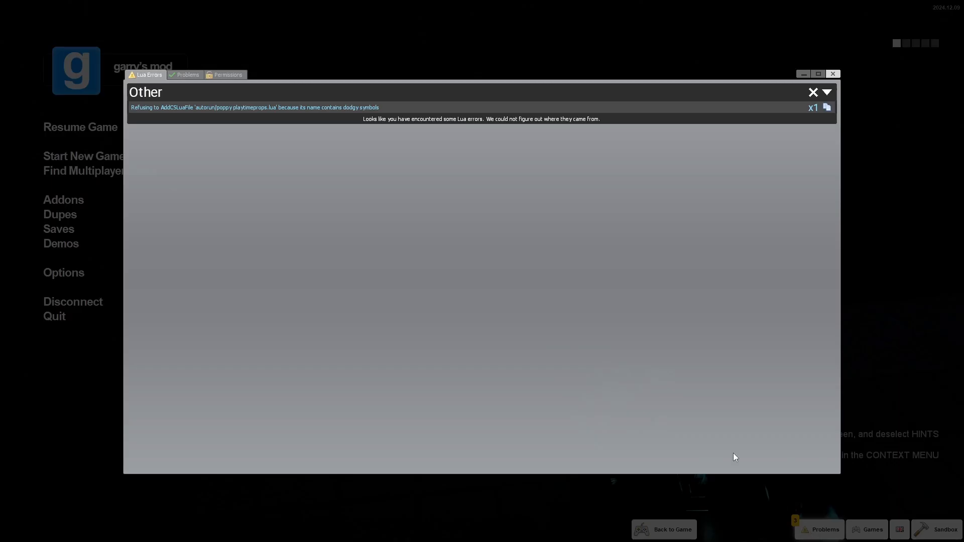
click(826, 92)
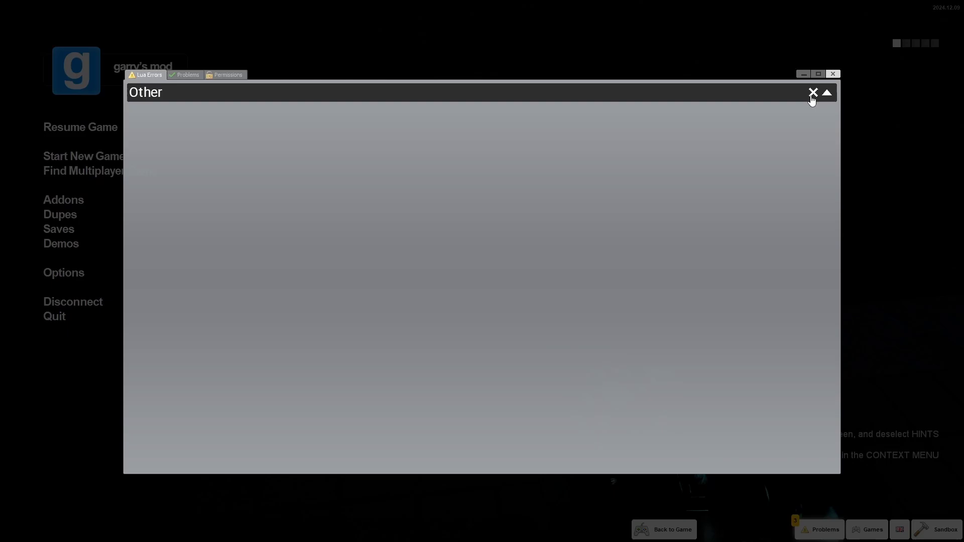
click(813, 93)
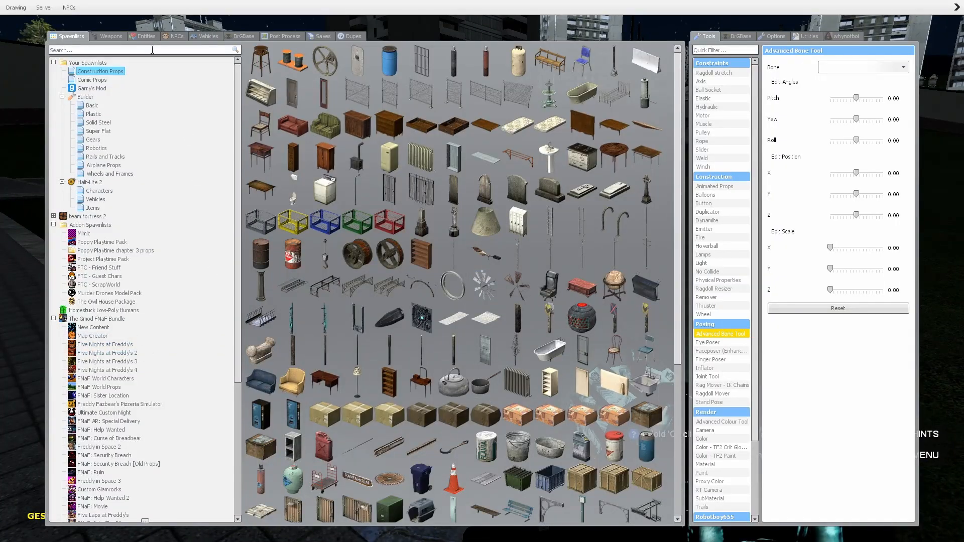
Search the spawn list for 'bet' then 'betilla' and grab the character with the physics gun.
text(bet)
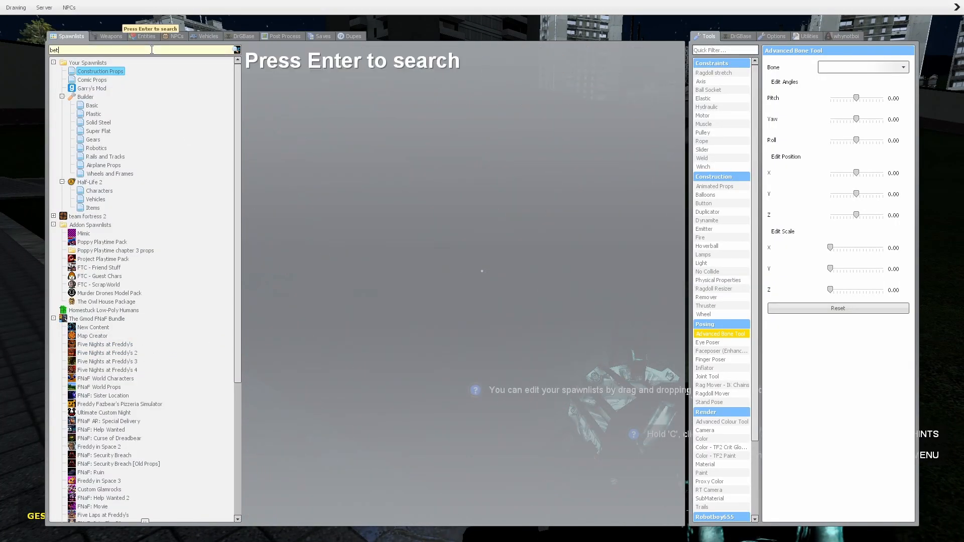
key(Return)
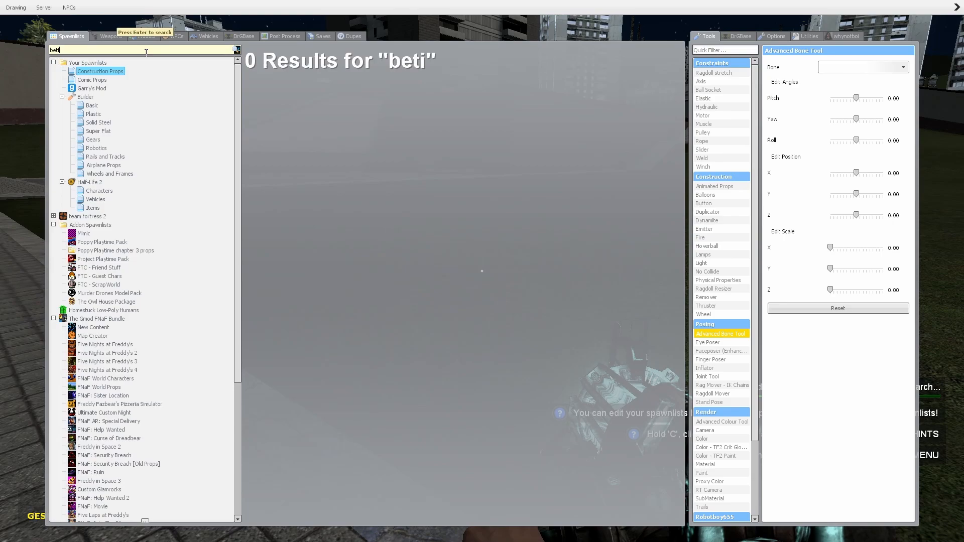
text(lla)
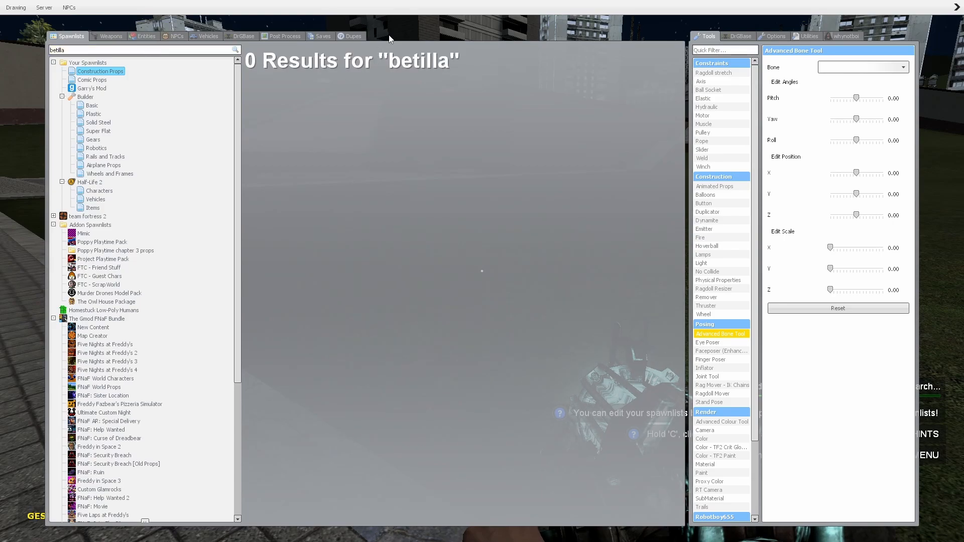
mouse_move(377, 114)
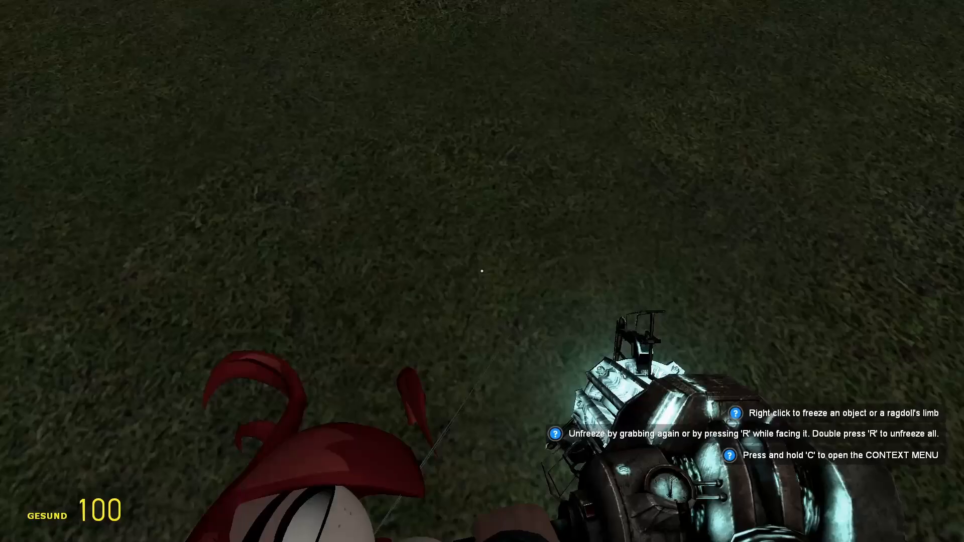
click(482, 270)
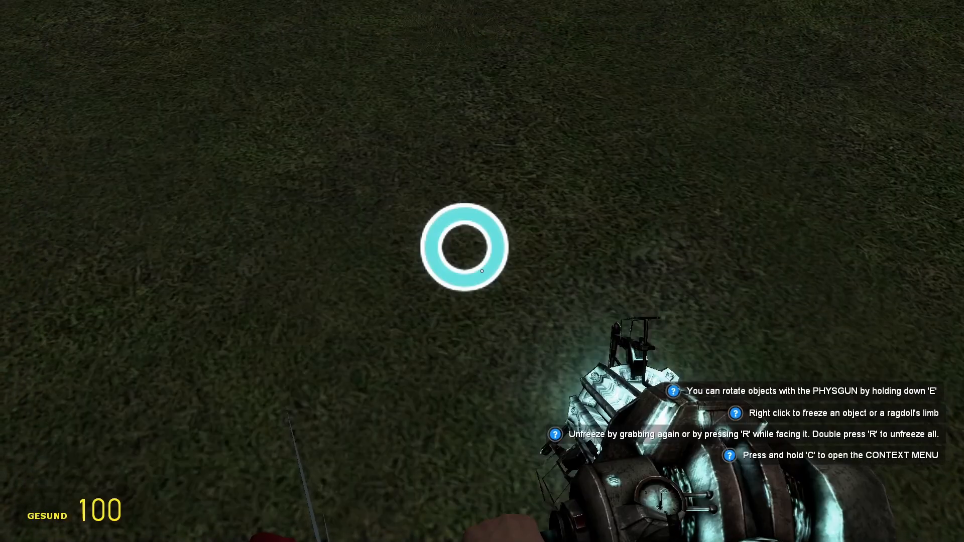
click(463, 247)
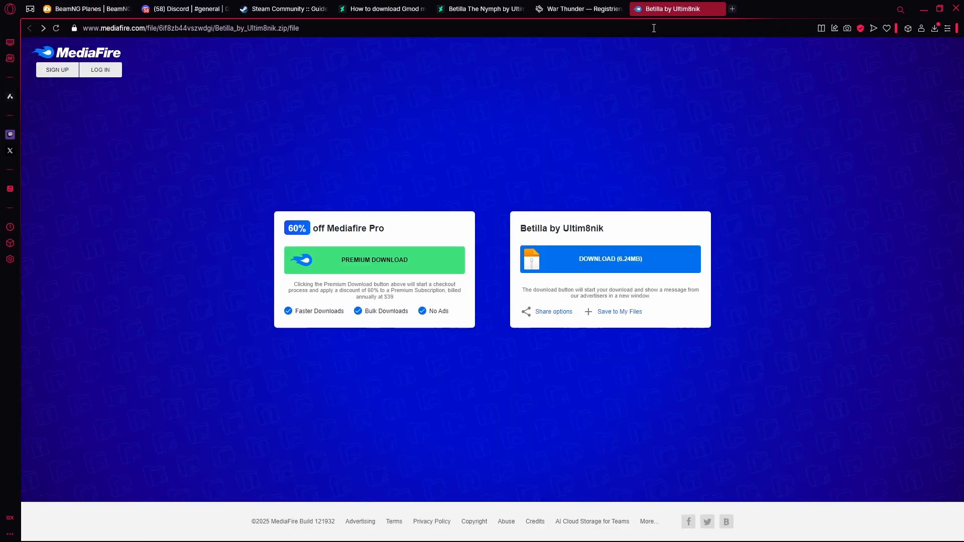
Close the MediaFire and War Thunder tabs and scroll through the Betilla page.
click(569, 9)
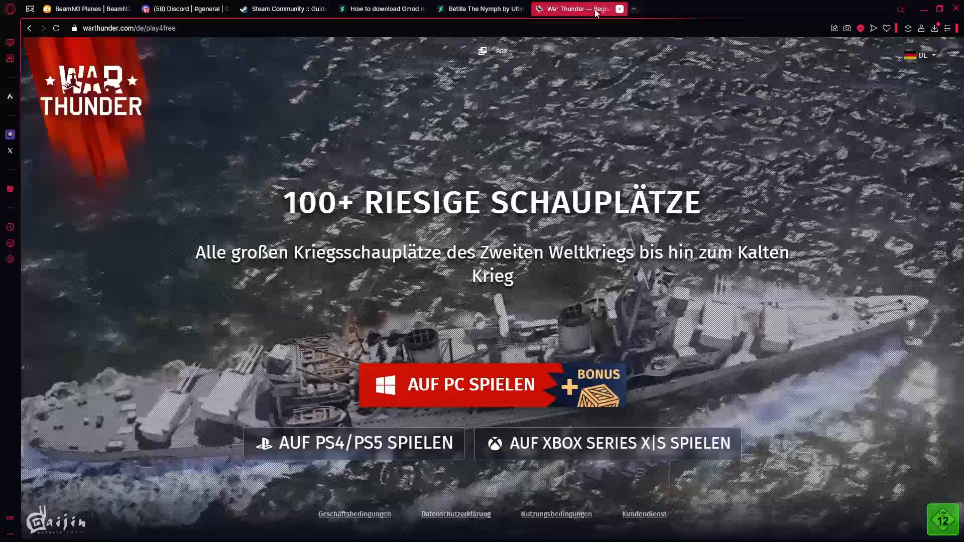
click(620, 8)
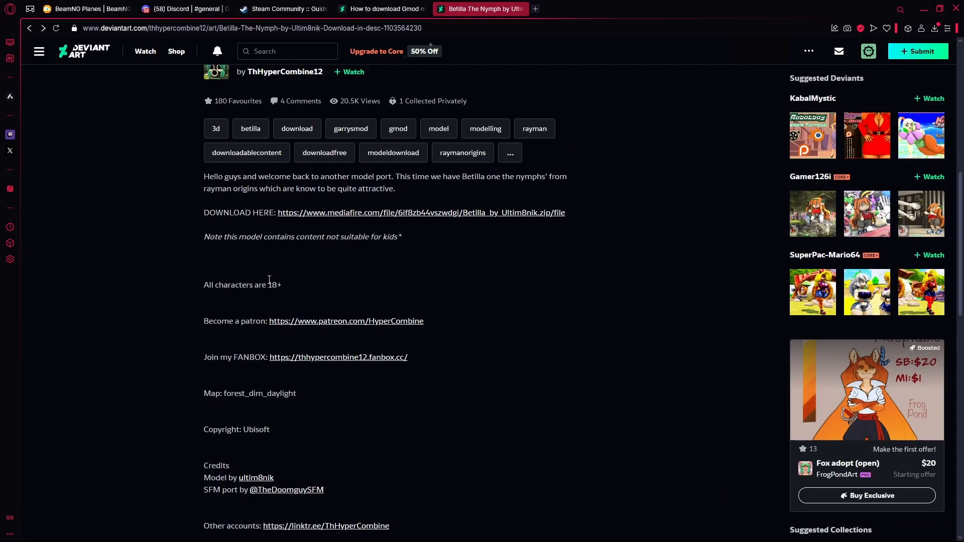
scroll(up, 3)
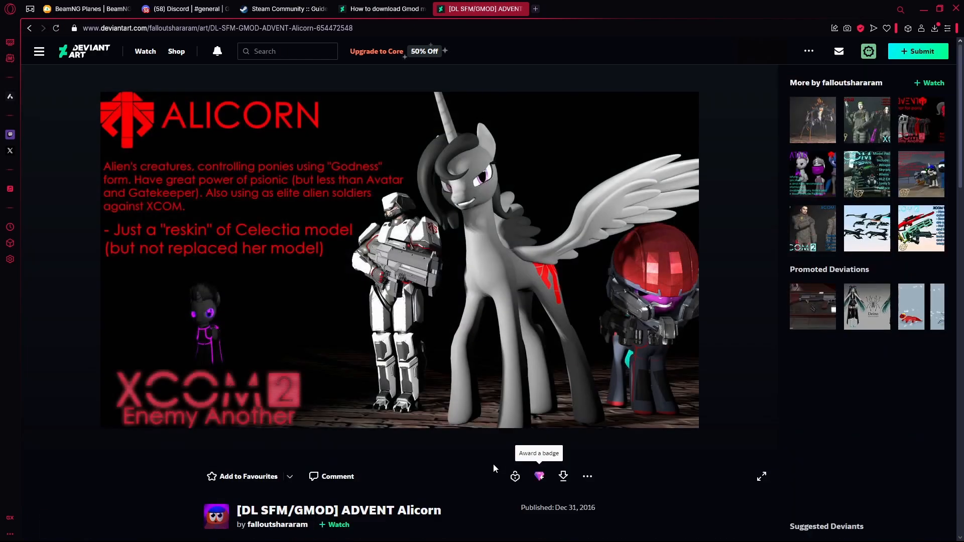
scroll(down, 3)
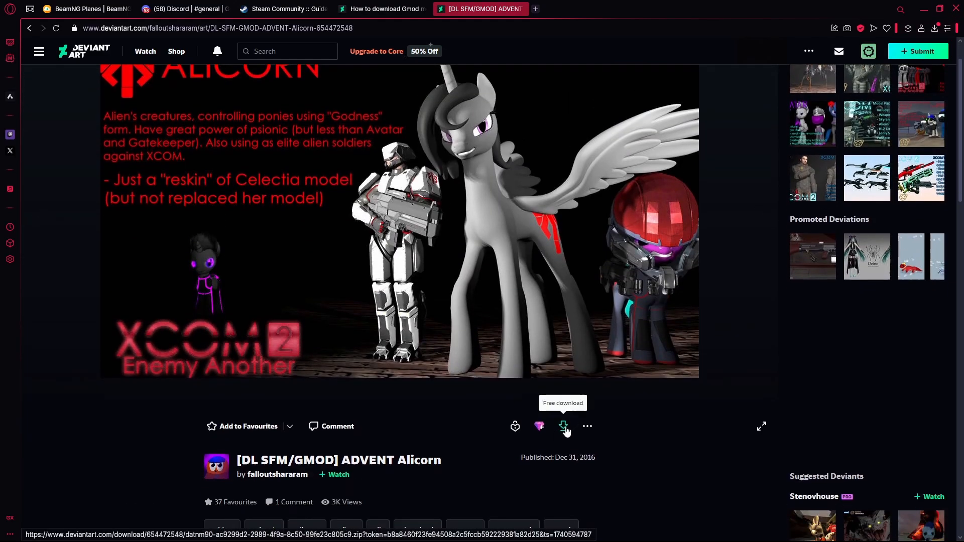
mouse_move(236, 530)
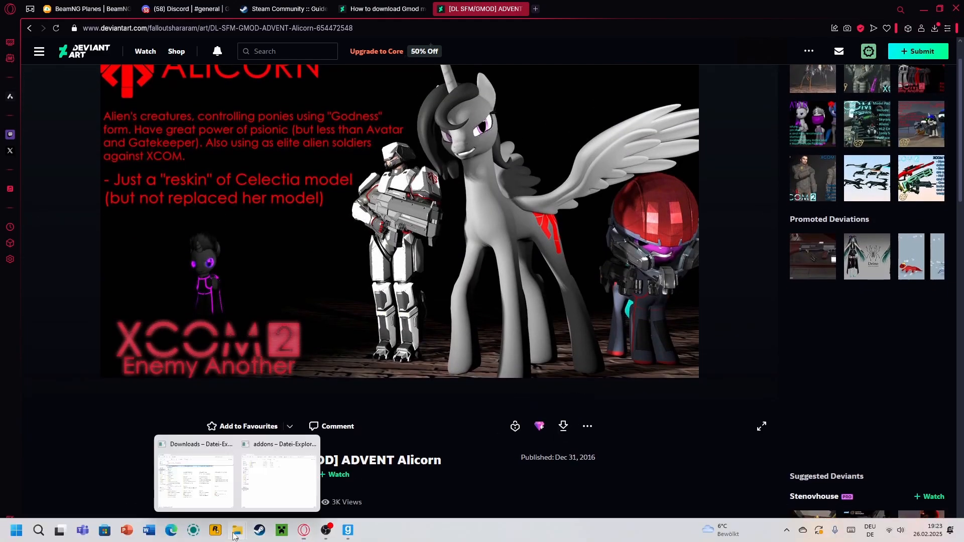
Browse the advent_pony folder, return to Downloads and open the ADVENT Alicorn archive.
click(278, 479)
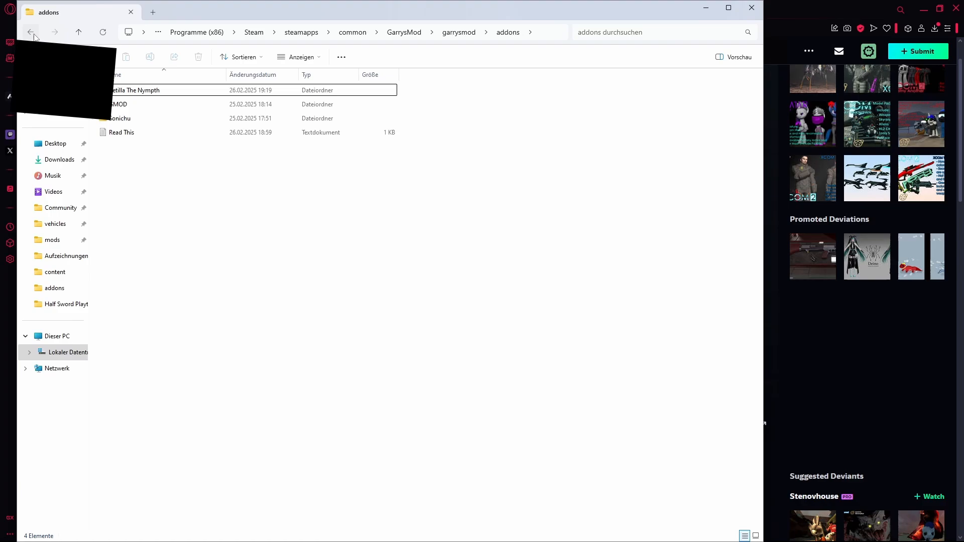
click(31, 32)
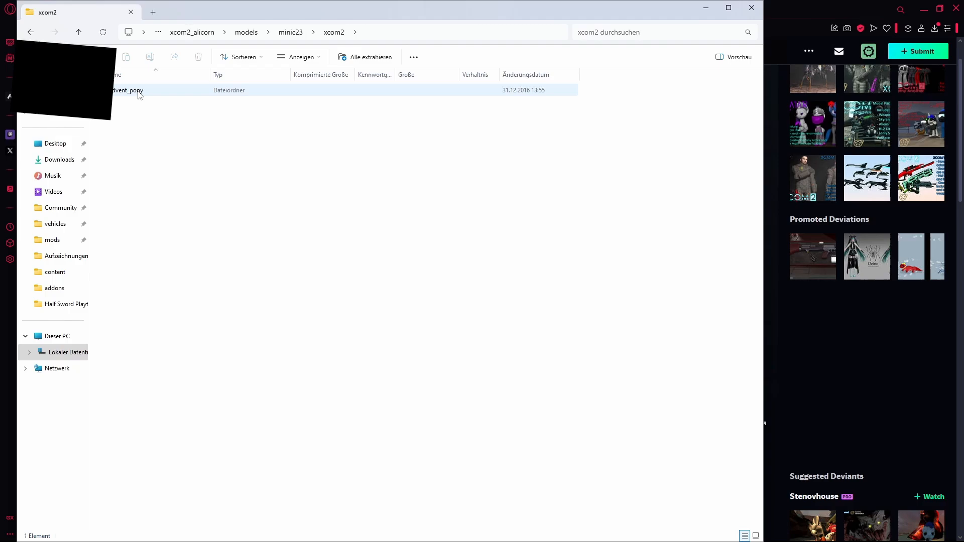
double_click(127, 90)
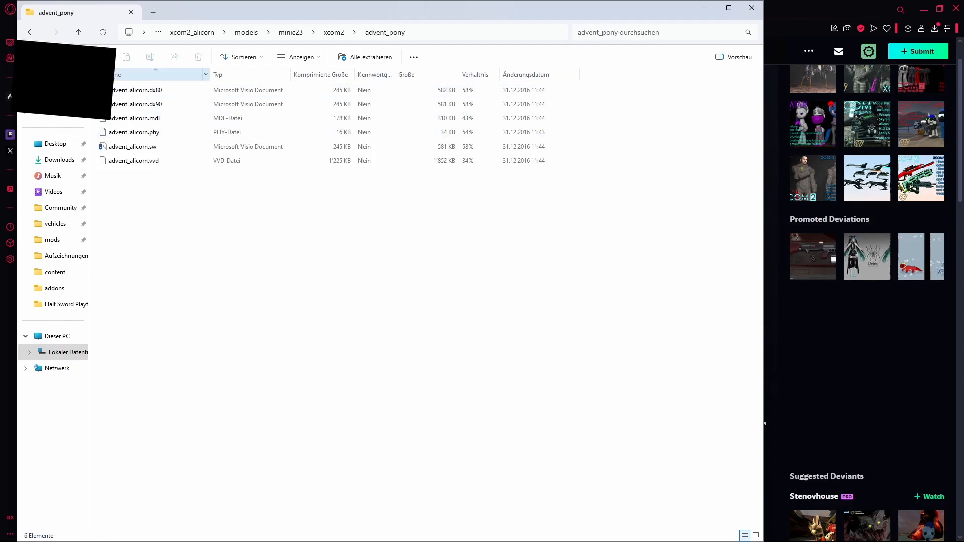
click(30, 32)
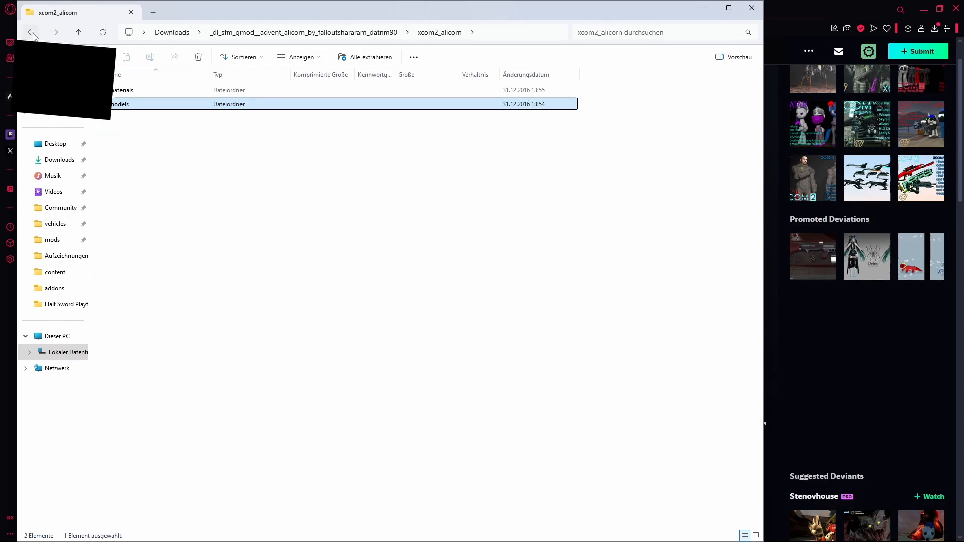
click(31, 32)
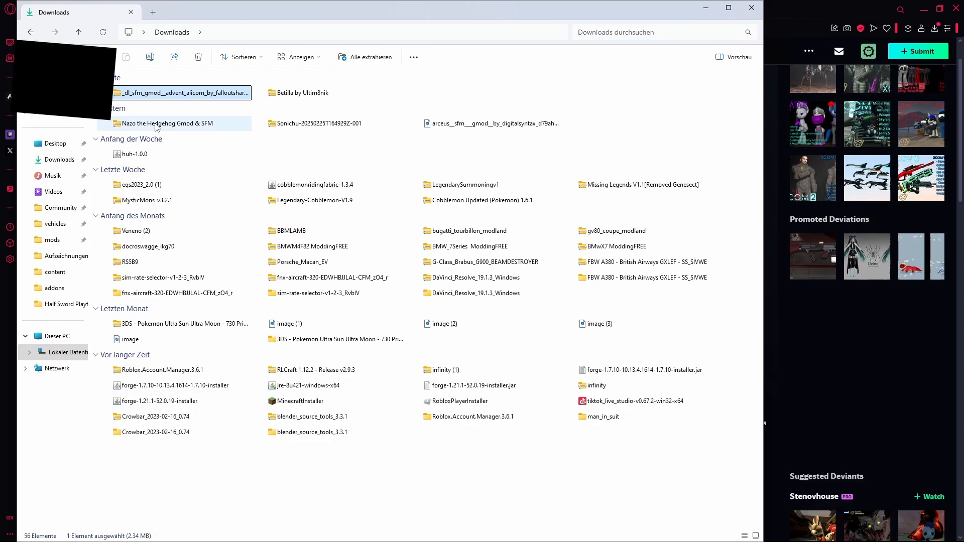
double_click(181, 92)
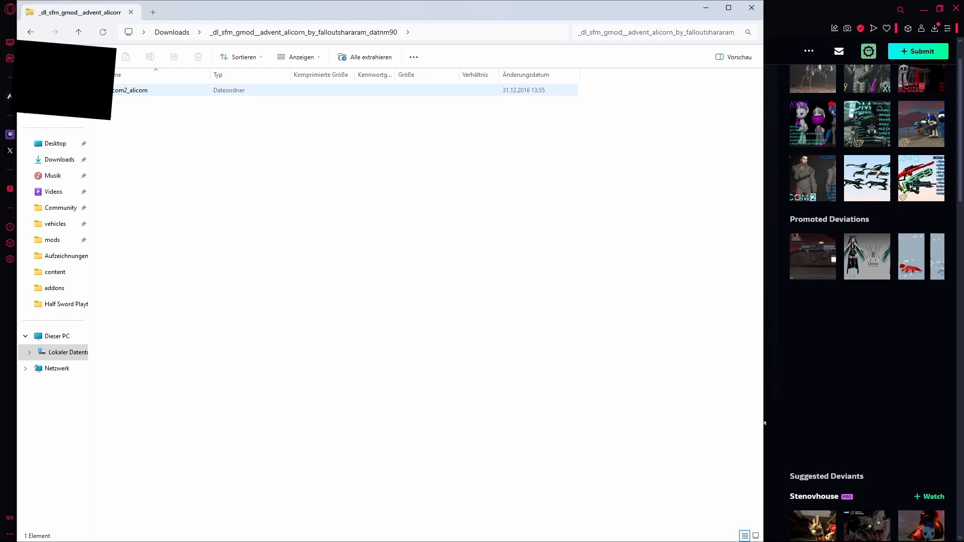
Extract the alicorn zip with Alle extrahieren into the garrysmod\addons folder.
right_click(141, 90)
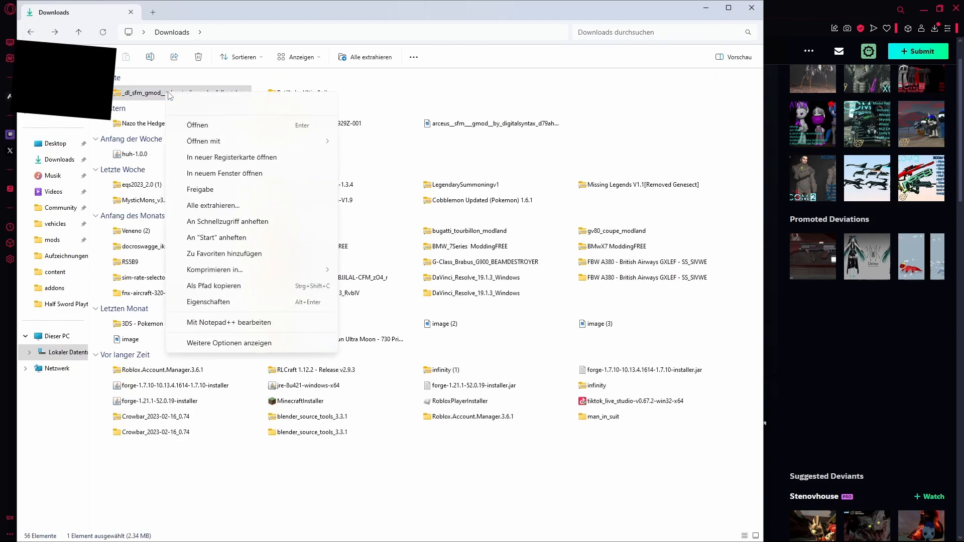
click(213, 205)
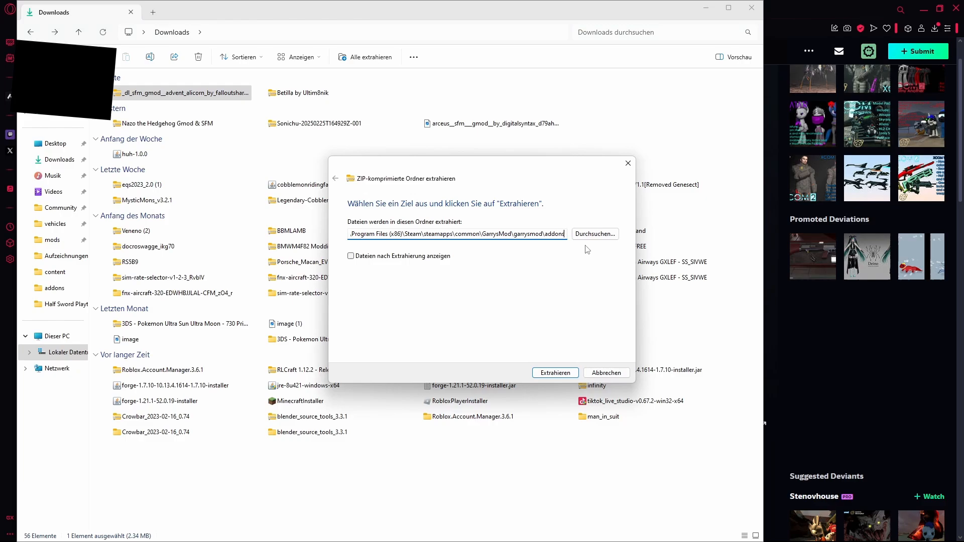
click(554, 373)
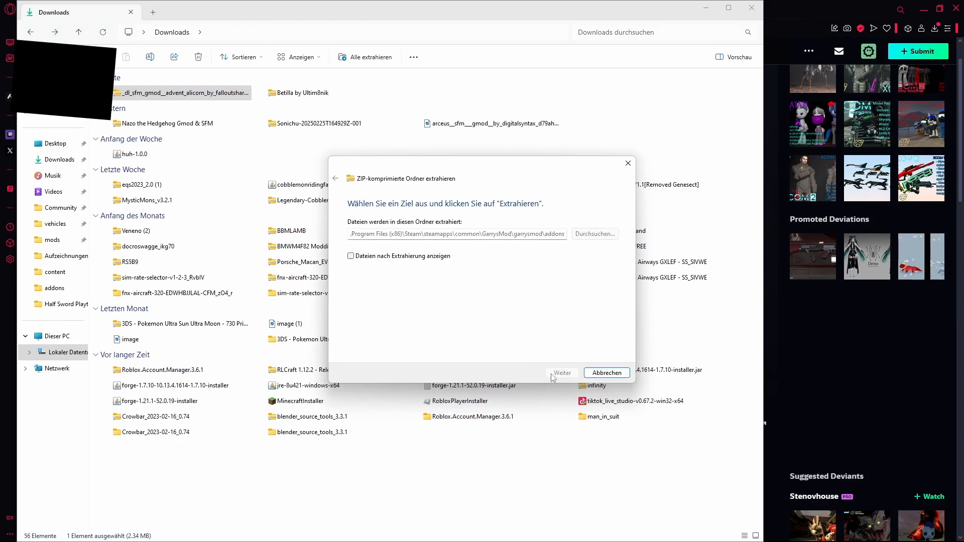
click(606, 372)
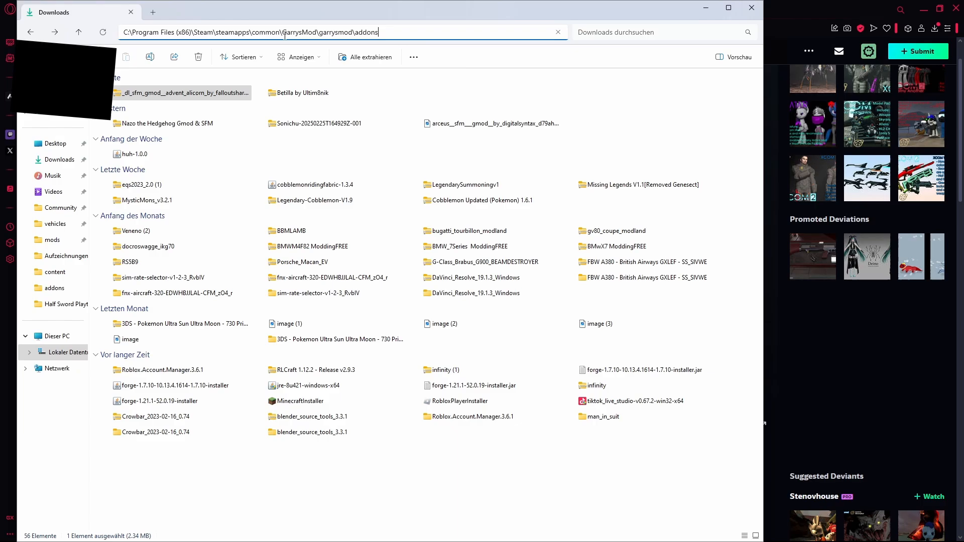
Disconnect to the main menu and launch a new Sandbox game on gm_construct.
key(Return)
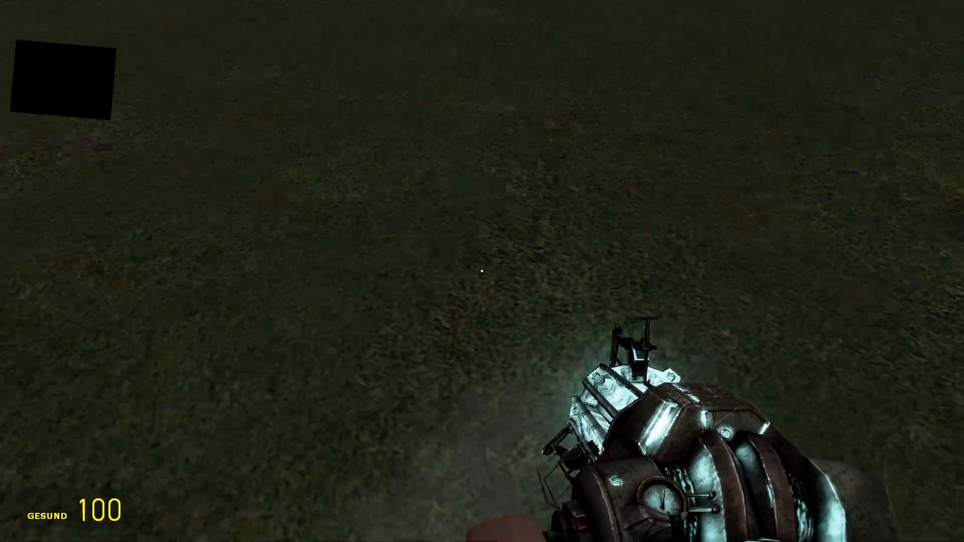
click(15, 530)
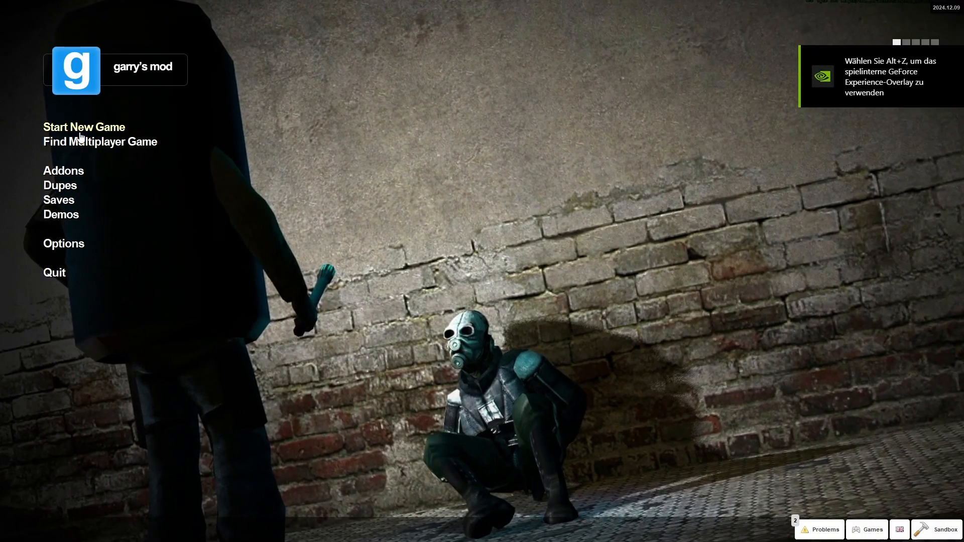
click(84, 126)
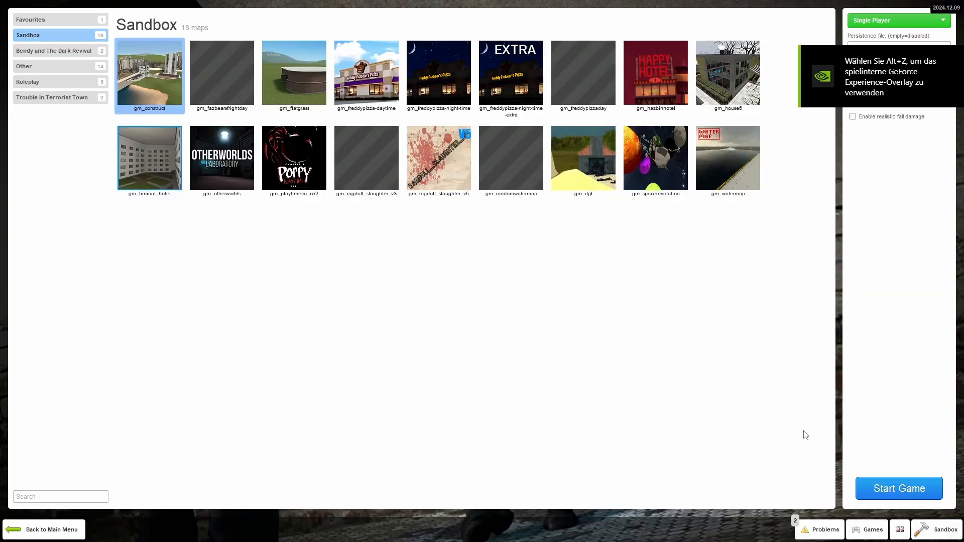
click(897, 488)
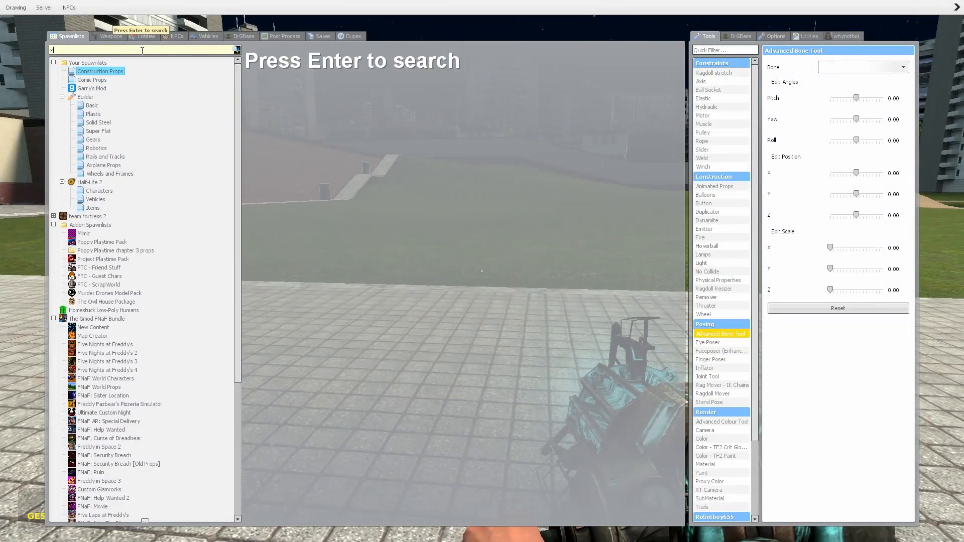
Search the spawn menu for xcorn, which returns zero results.
text(cron)
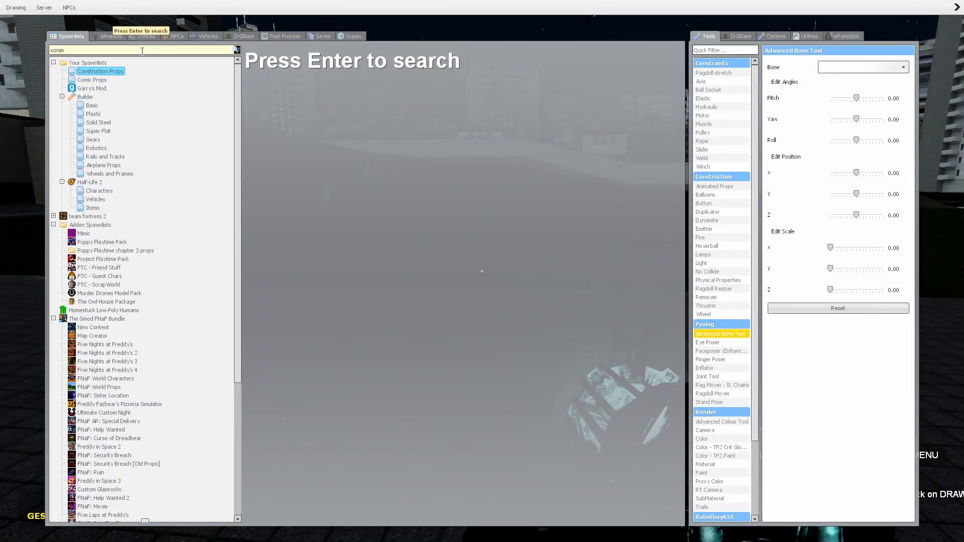
key(Return)
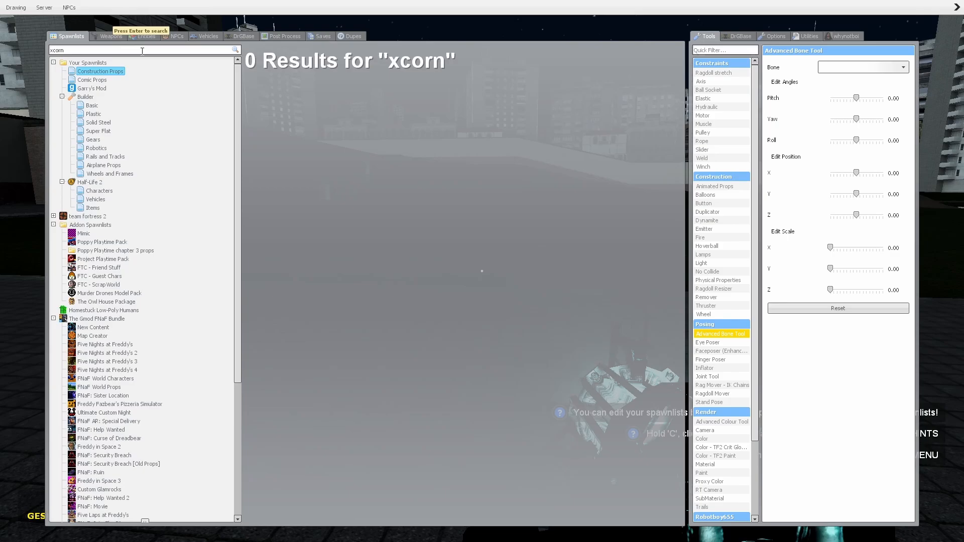
mouse_move(452, 93)
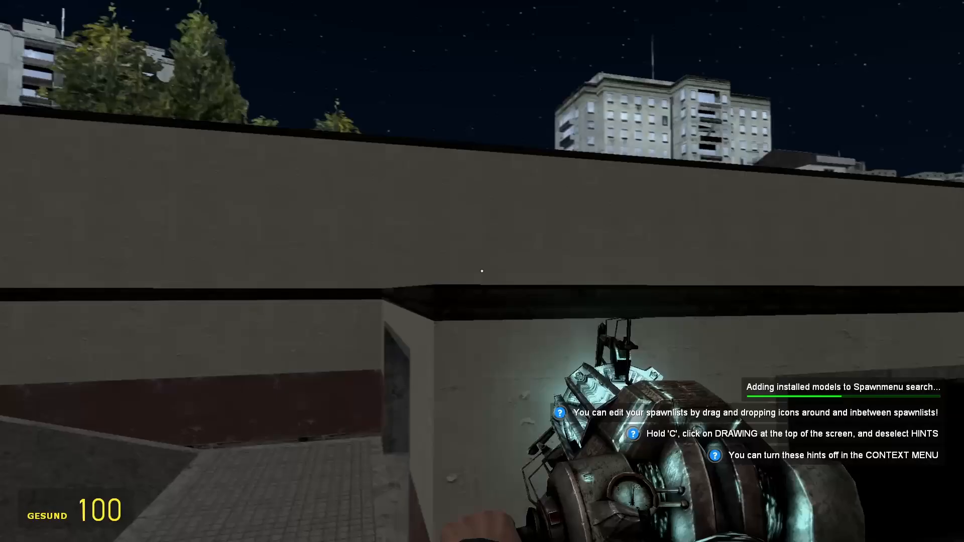
mouse_move(482, 272)
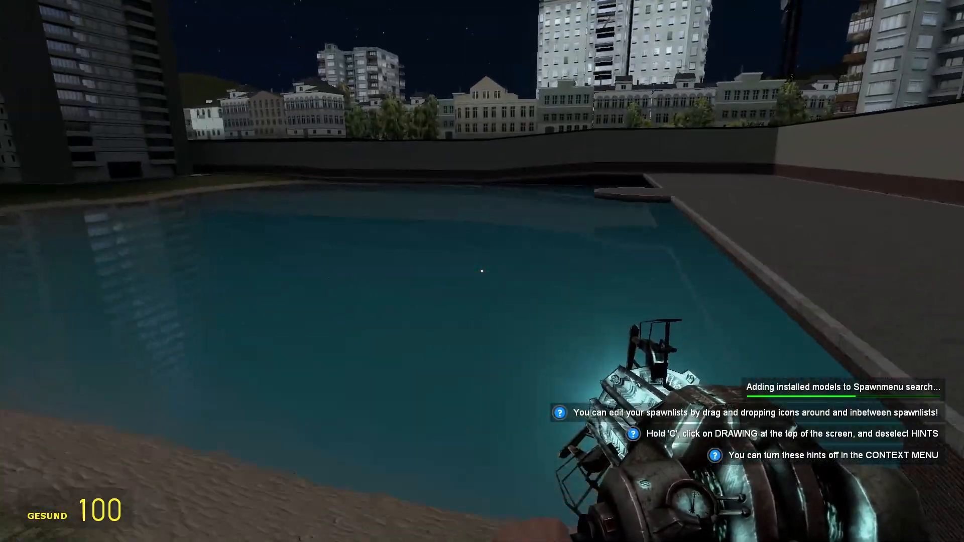
mouse_move(482, 271)
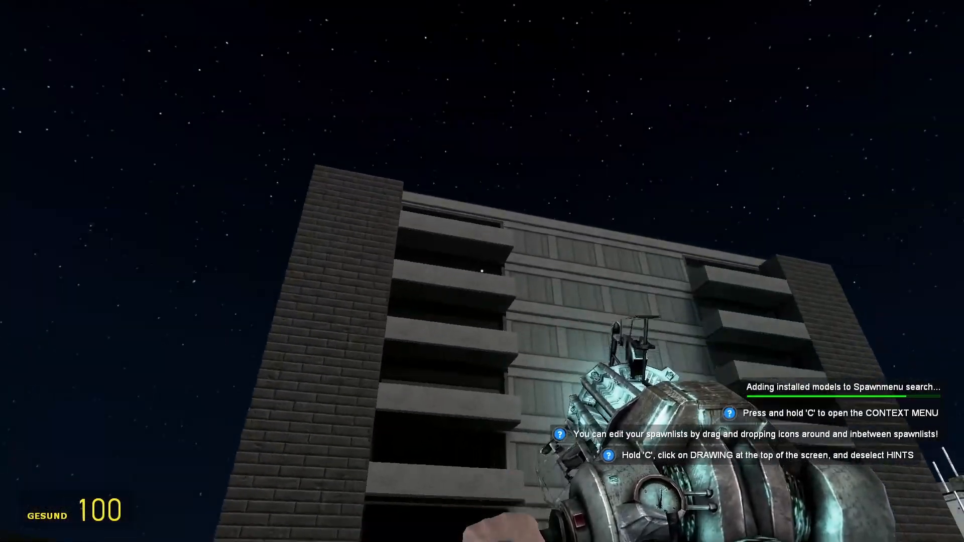
mouse_move(482, 272)
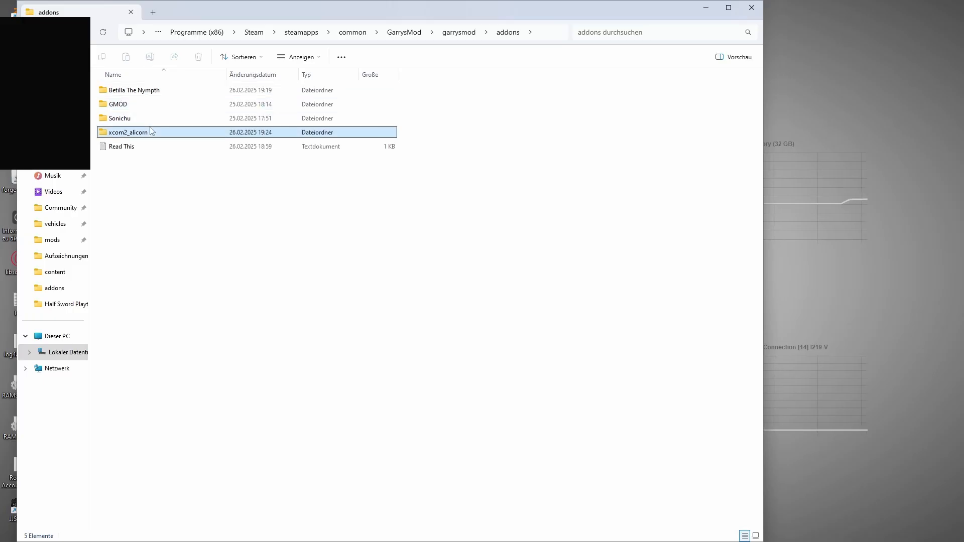
Open the xcom2_alicorn addon folder and its model subfolder.
double_click(129, 132)
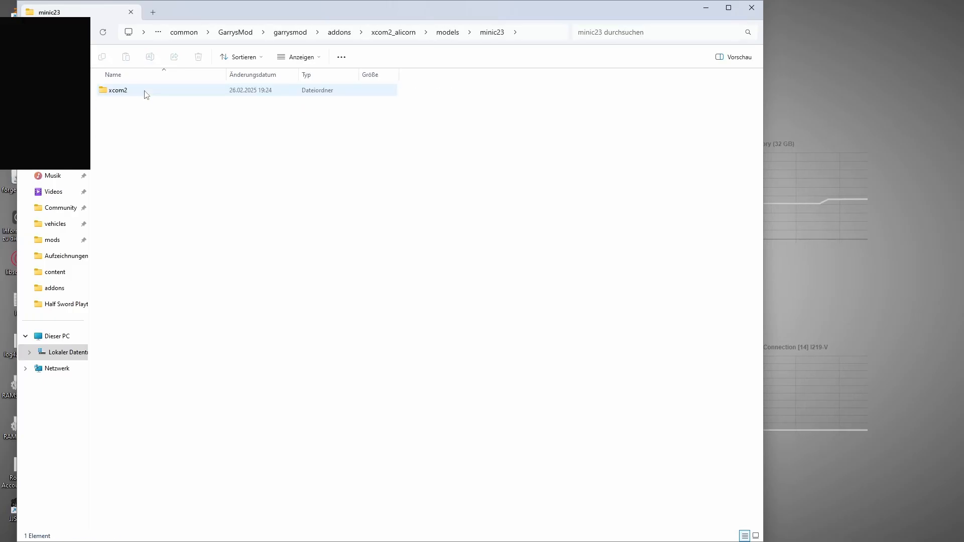
double_click(118, 89)
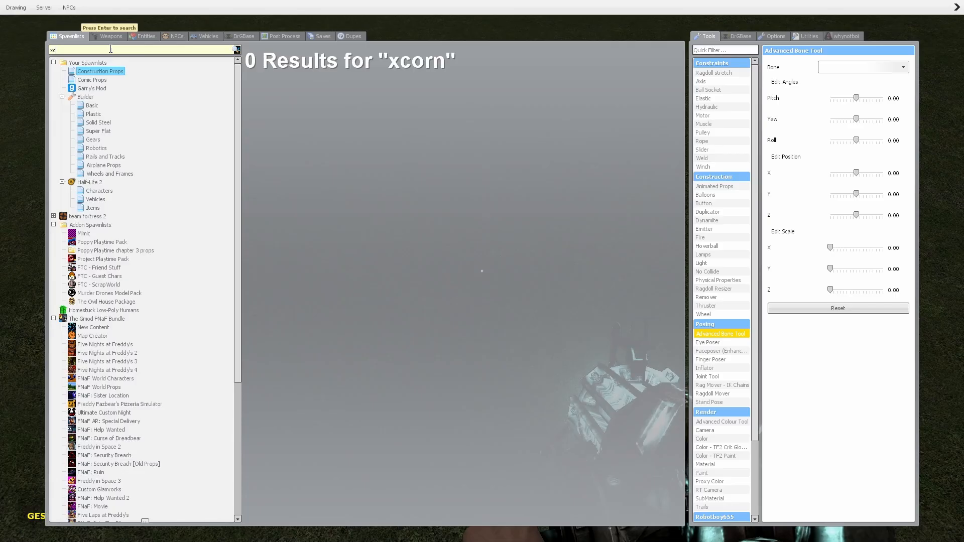
Search the spawn menu for 'alicorn' to find the three ADVENT alicorn model results.
text(alicorn)
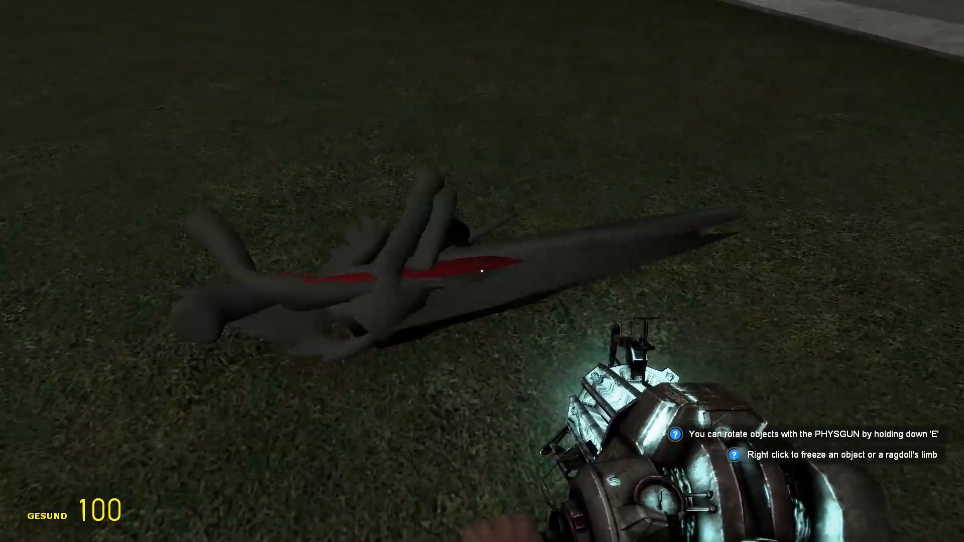
key(z)
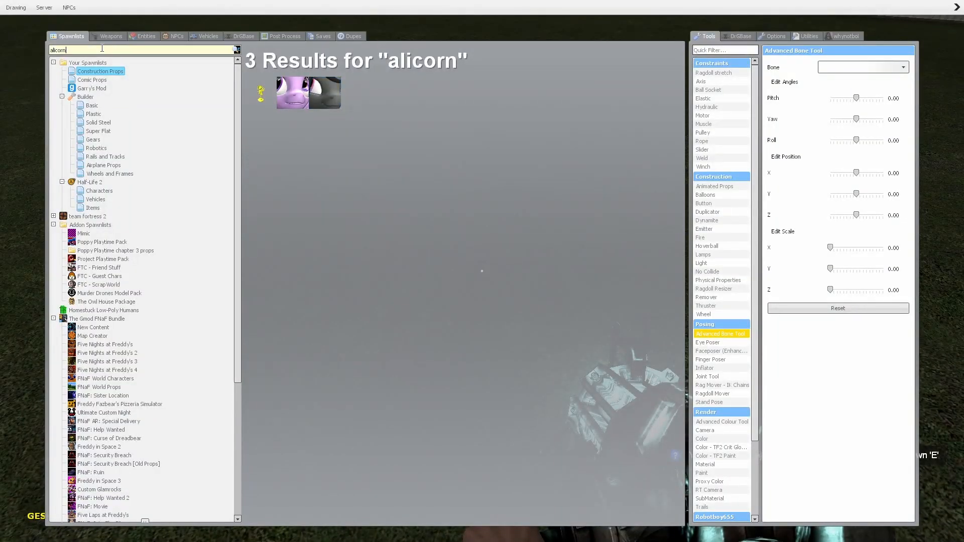
text(be)
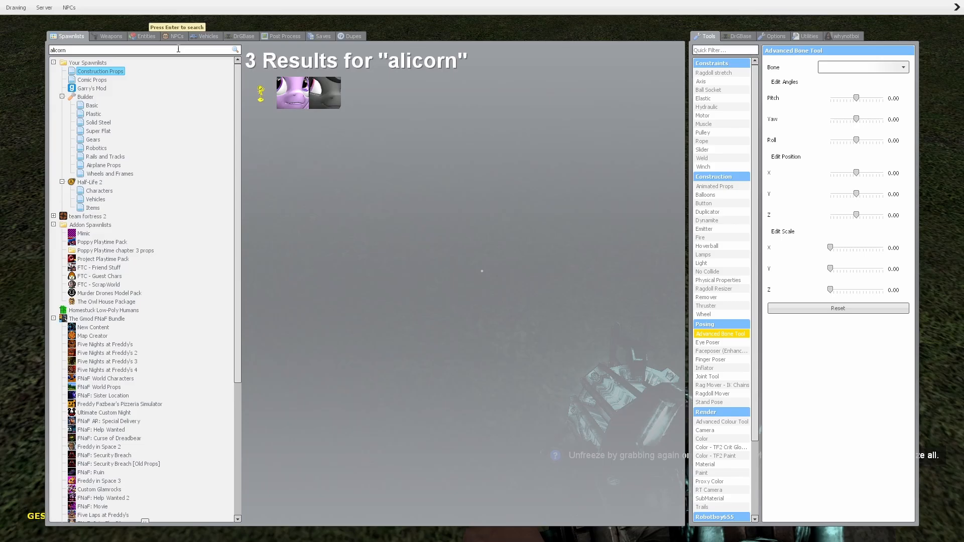
mouse_move(513, 201)
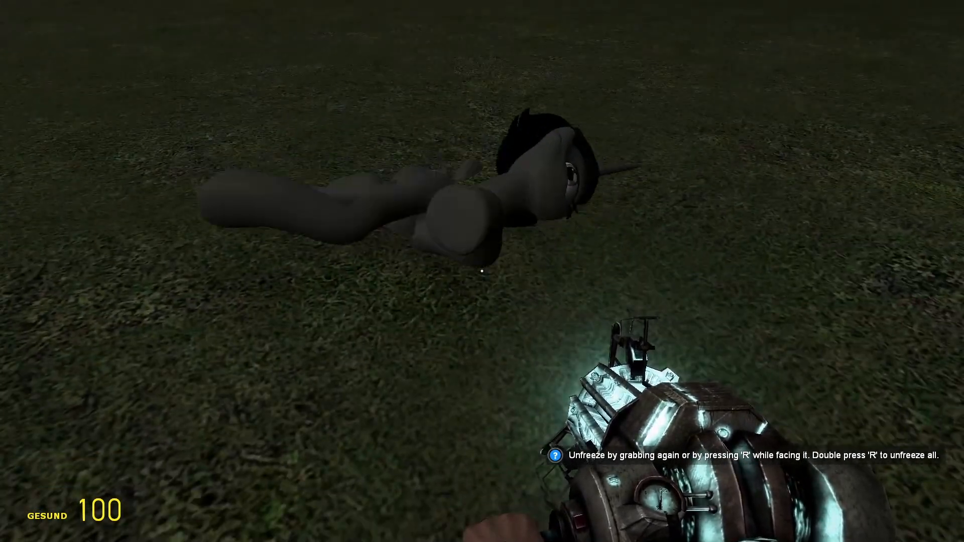
mouse_move(482, 271)
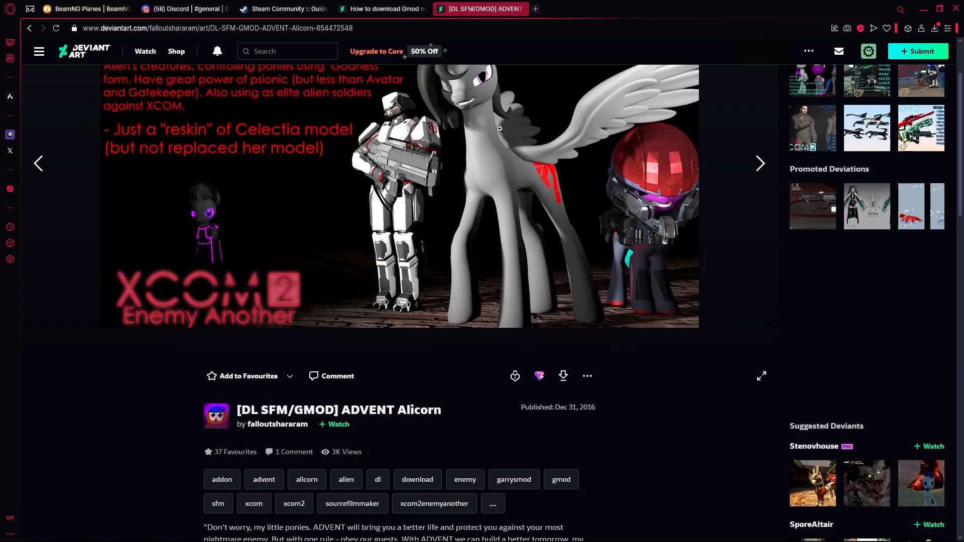
Open the 'How to download Gmod models from Deviant Art?' journal and scroll through its steps and comments.
scroll(up, 3)
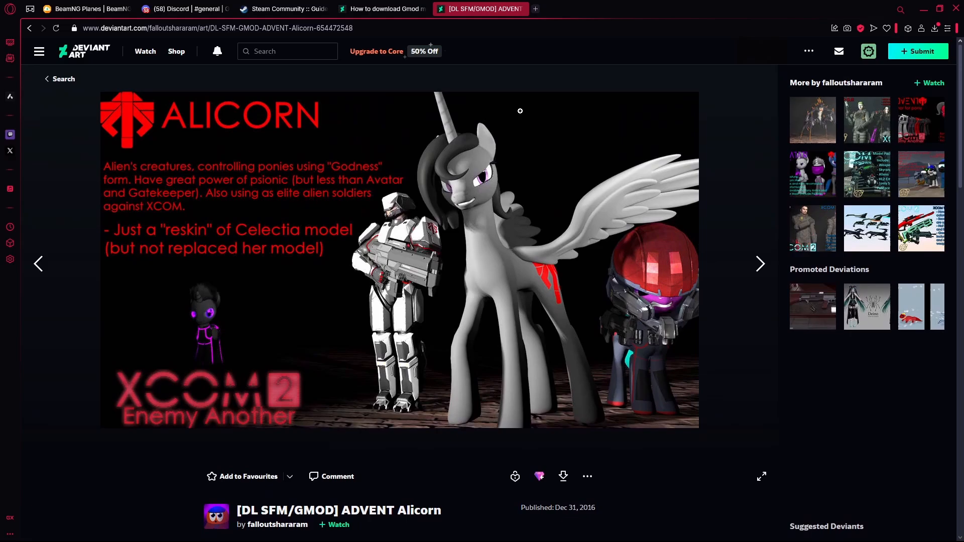
click(381, 9)
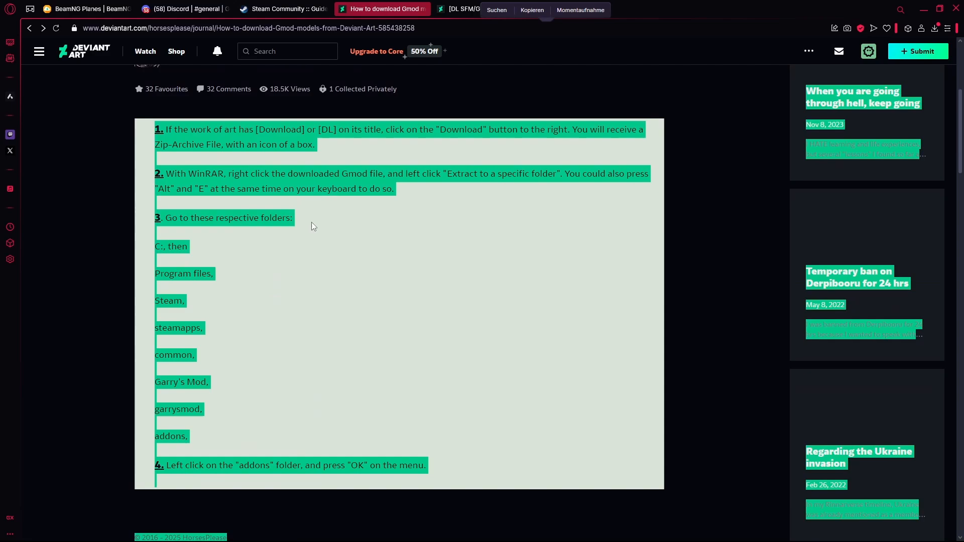
scroll(up, 3)
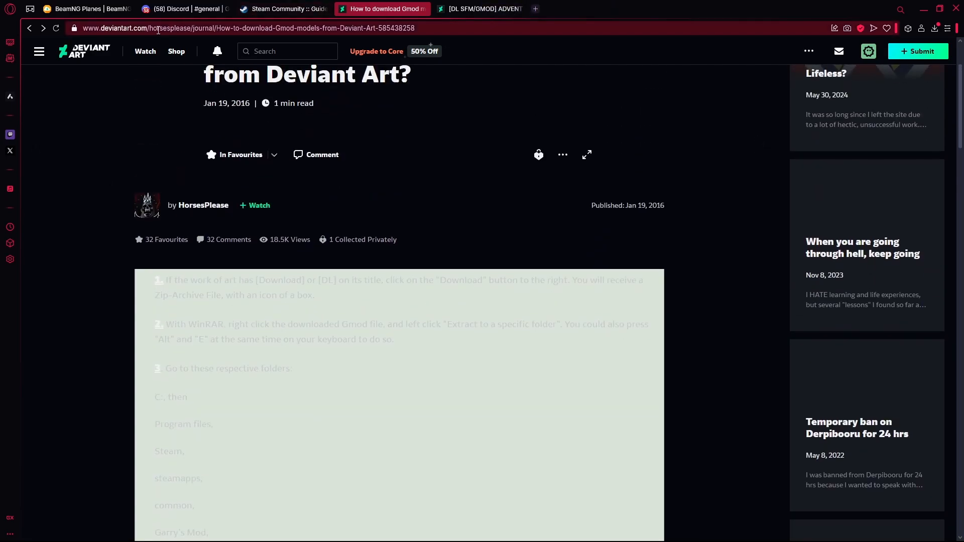
scroll(down, 3)
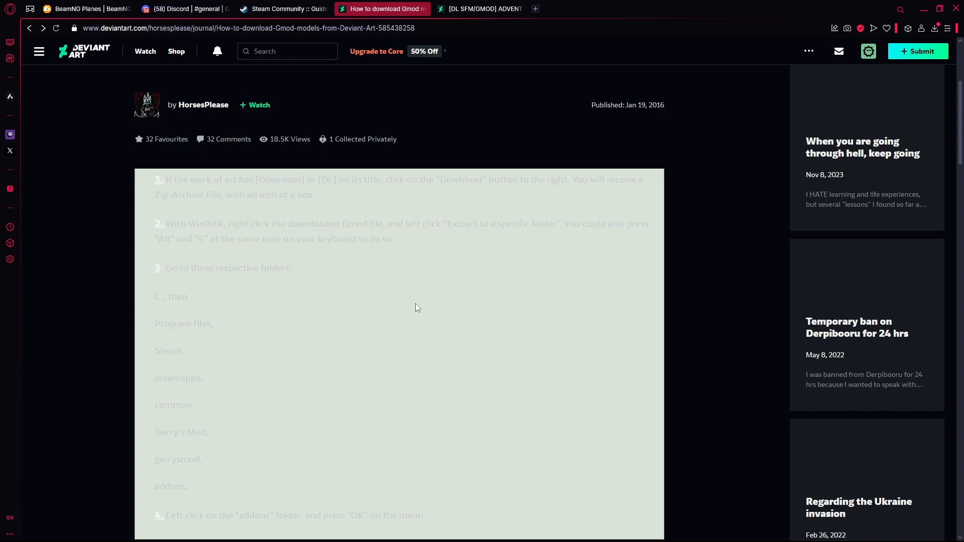
scroll(up, 3)
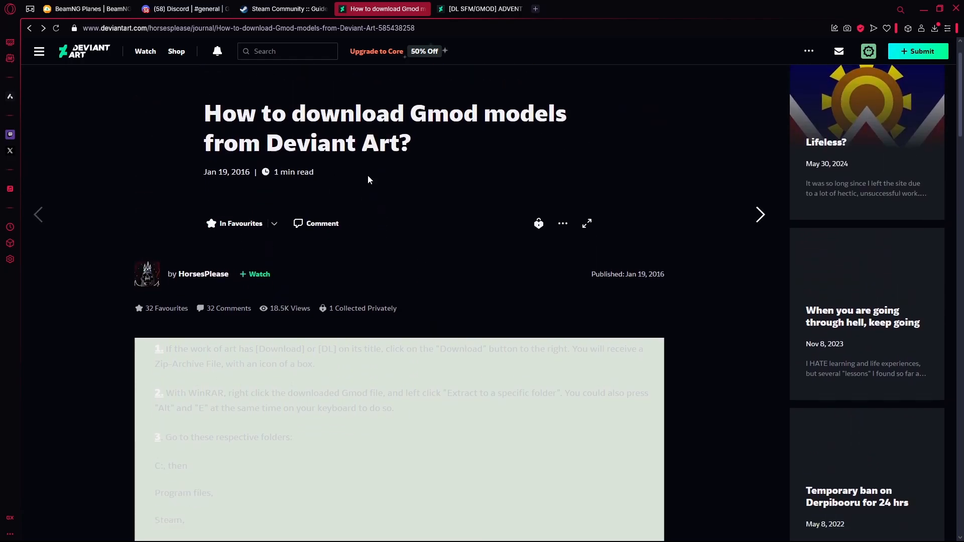
scroll(down, 3)
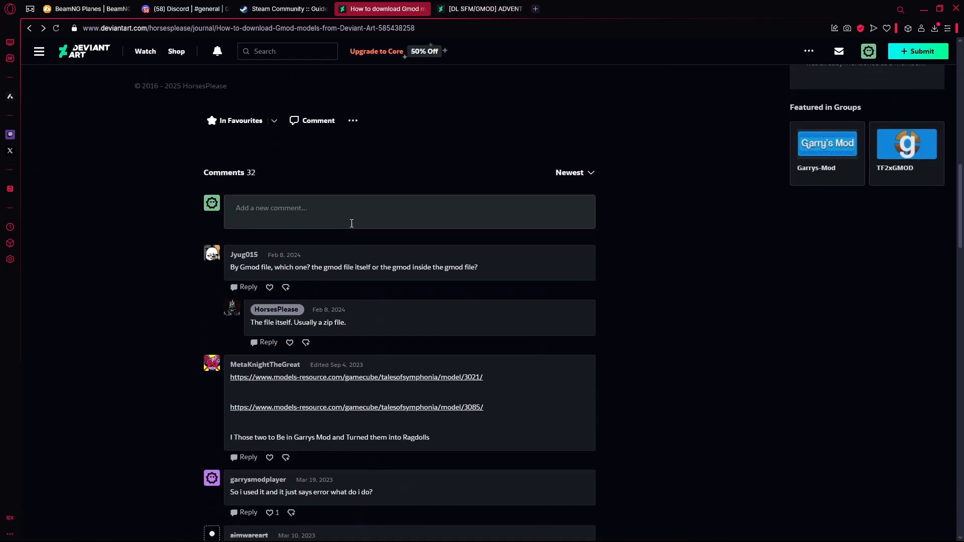
scroll(up, 3)
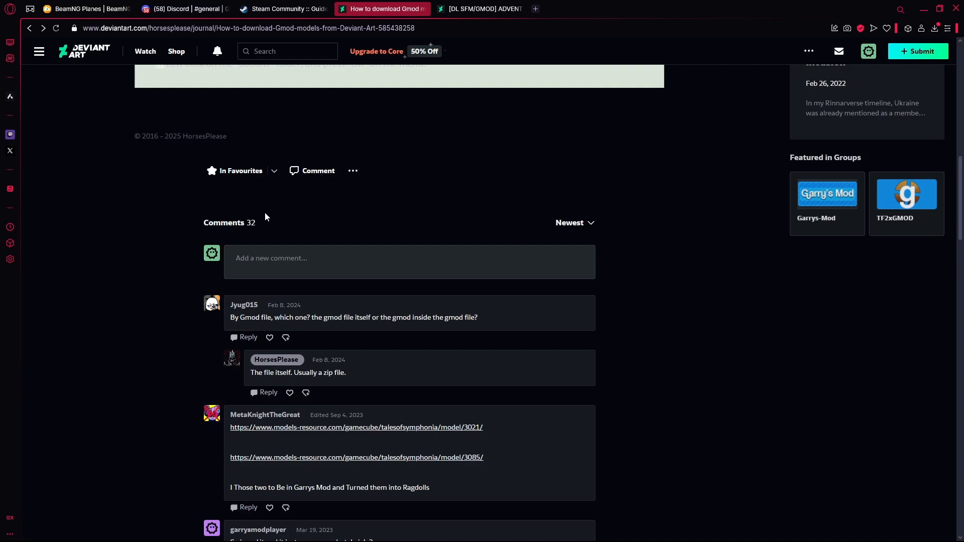
mouse_move(227, 214)
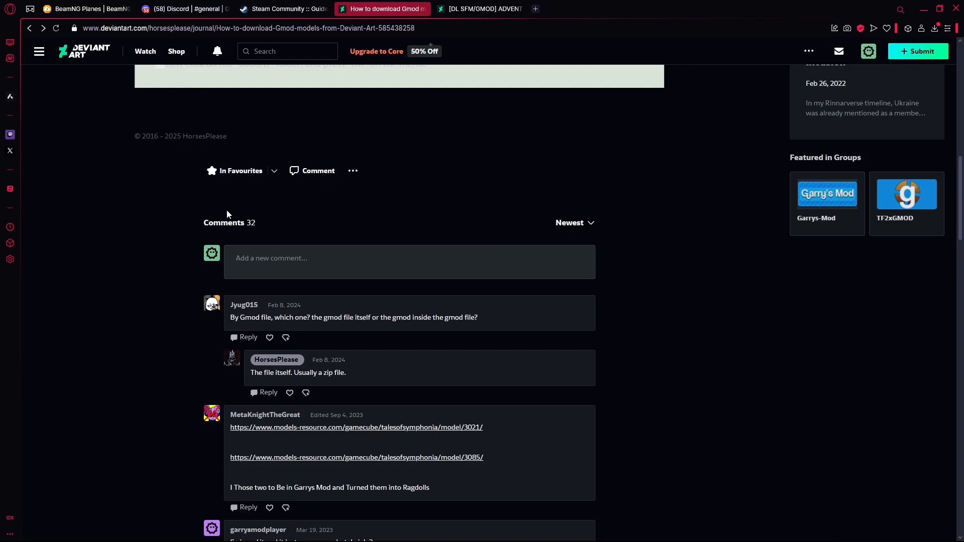
scroll(up, 3)
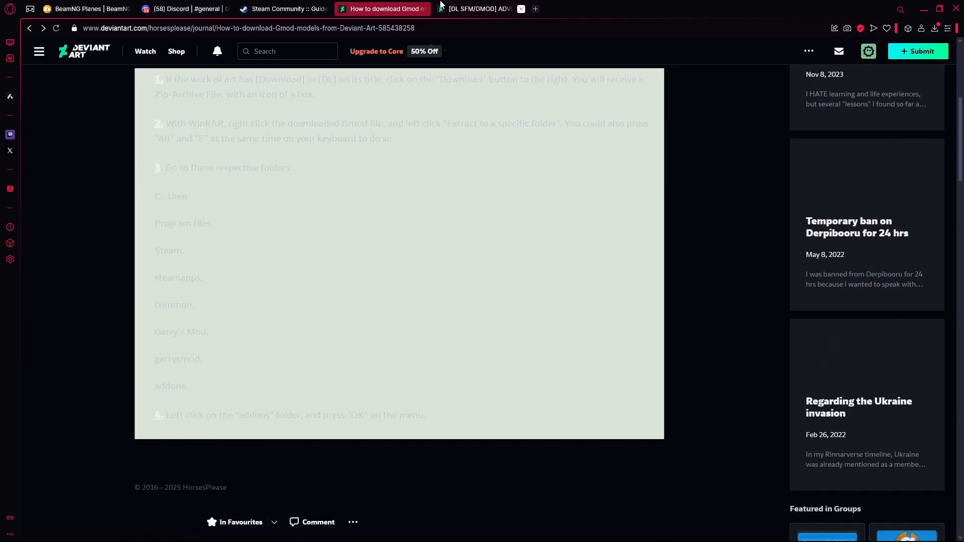